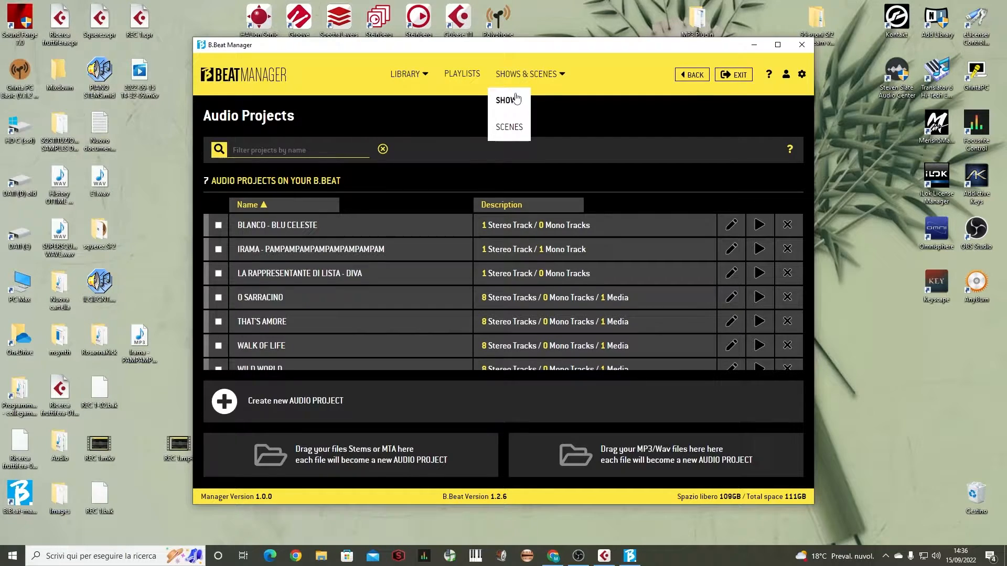
Create and save a new show titled 'Video Show' from the Shows list
click(505, 99)
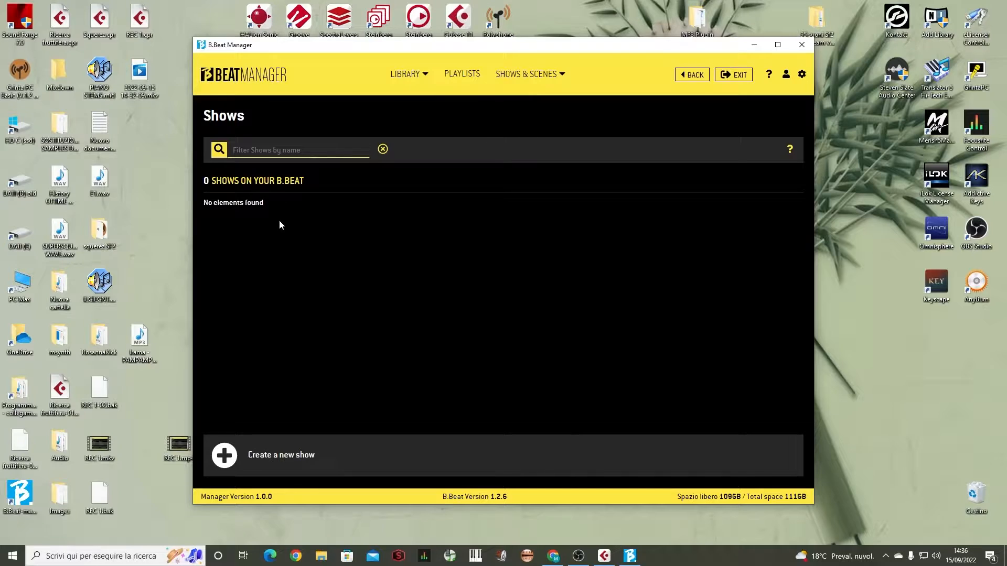
mouse_move(256, 187)
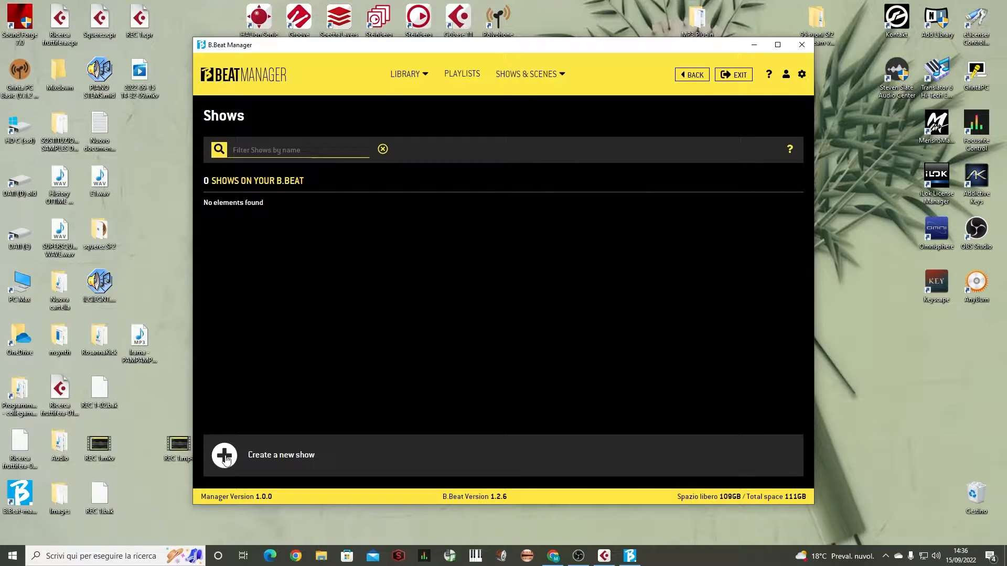
click(225, 456)
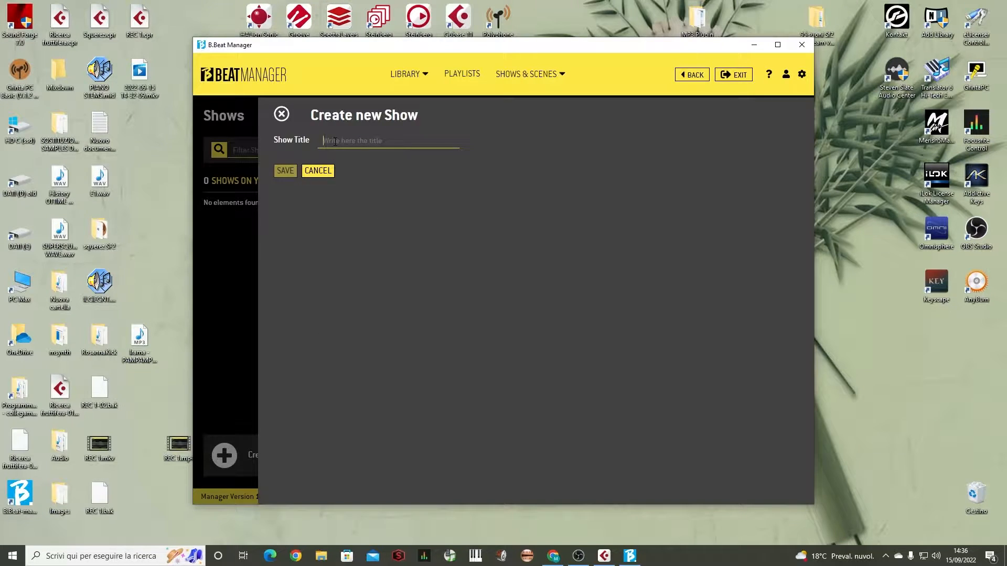
text(vi)
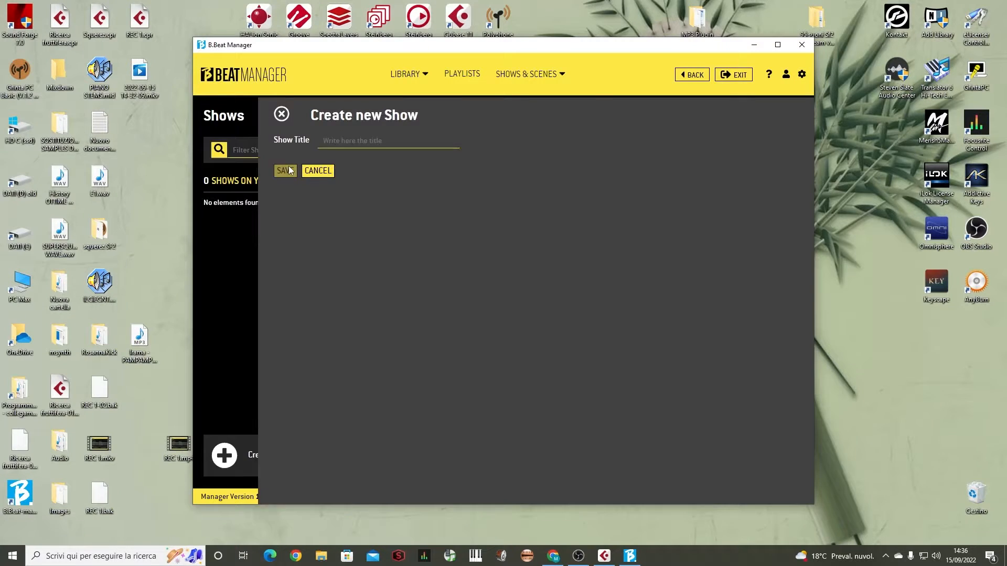
click(284, 170)
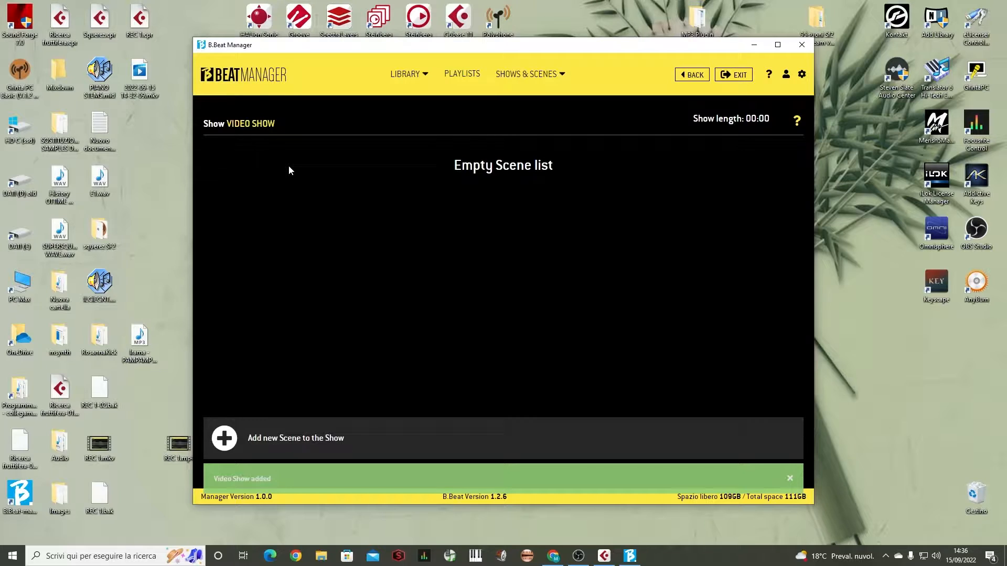
mouse_move(248, 300)
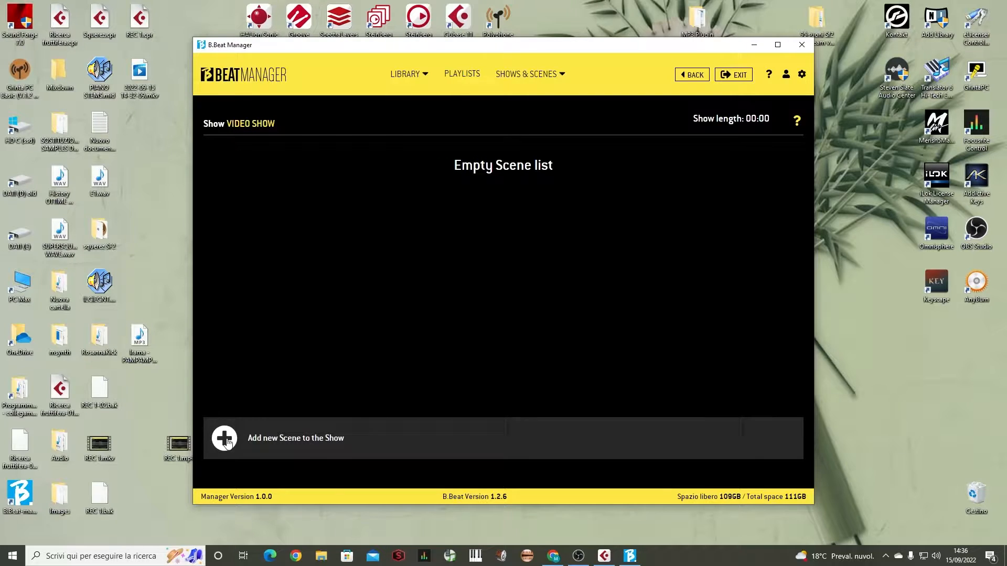
Create a brand-new scene named 'Scena 1' and save it into the Video Show
click(225, 438)
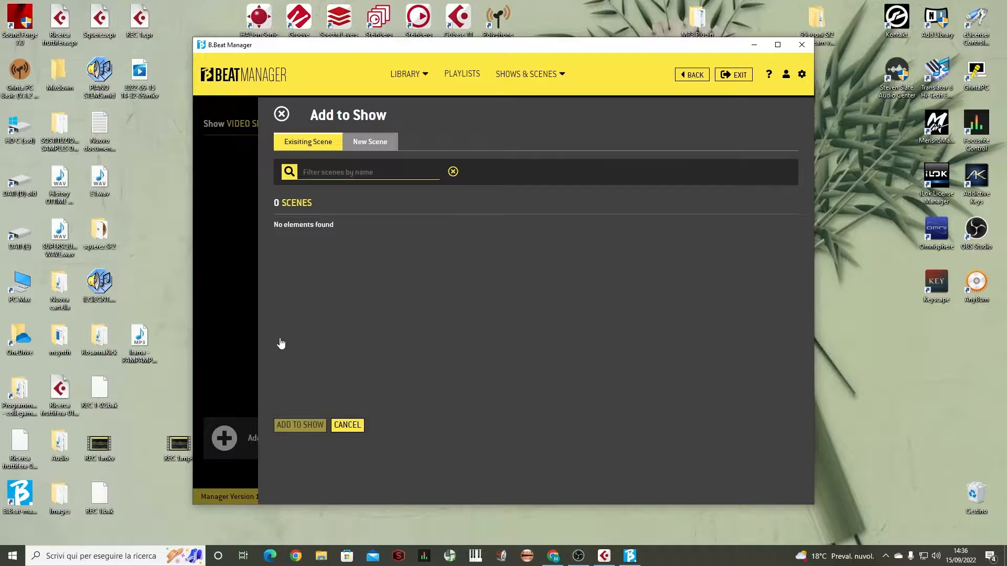
click(365, 172)
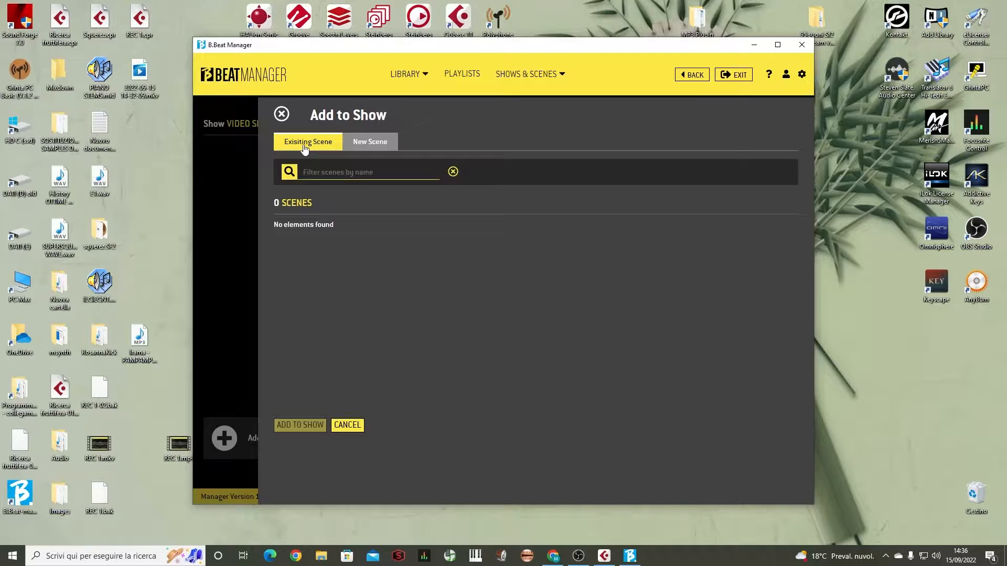
click(369, 142)
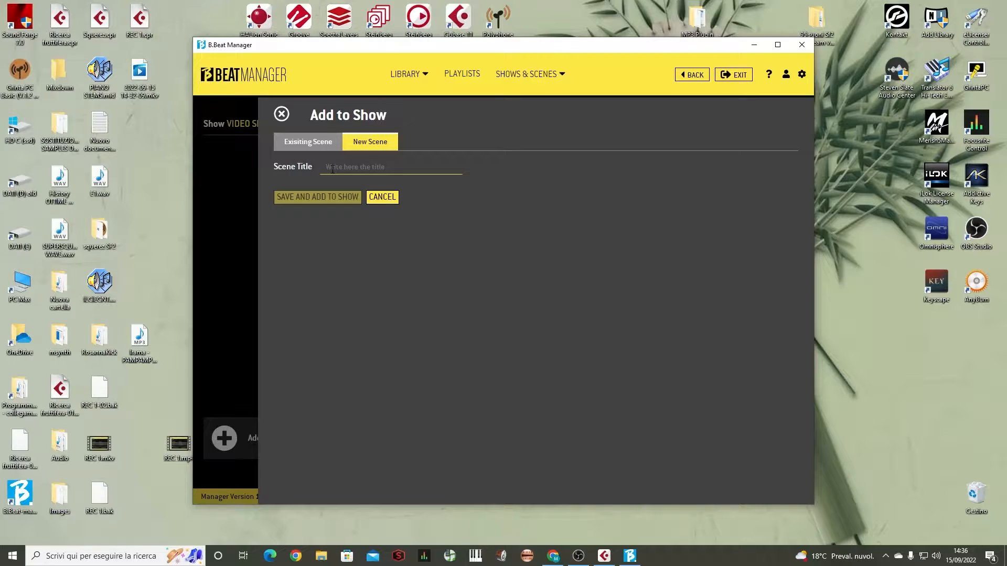
text(Scenas)
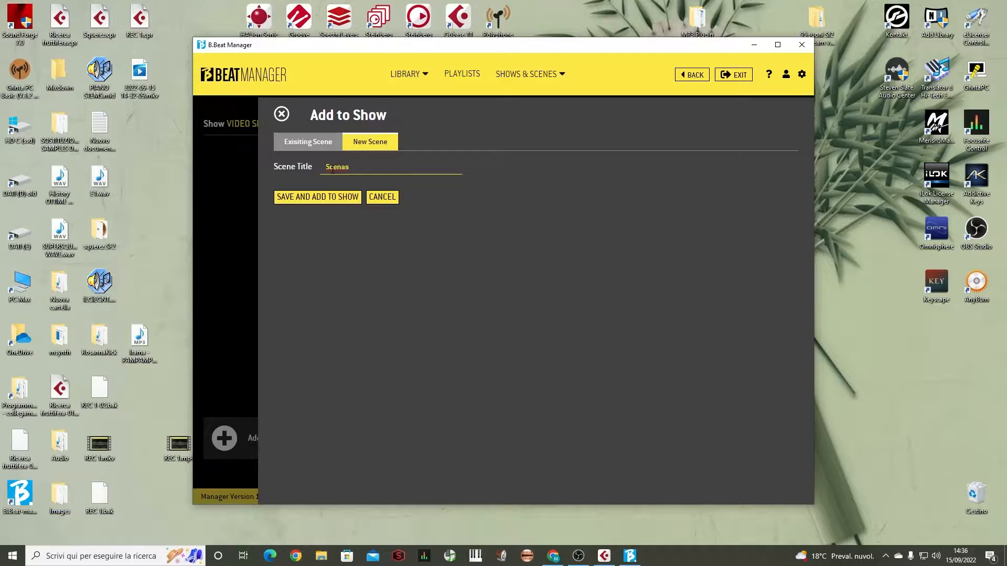
text(Scena 1)
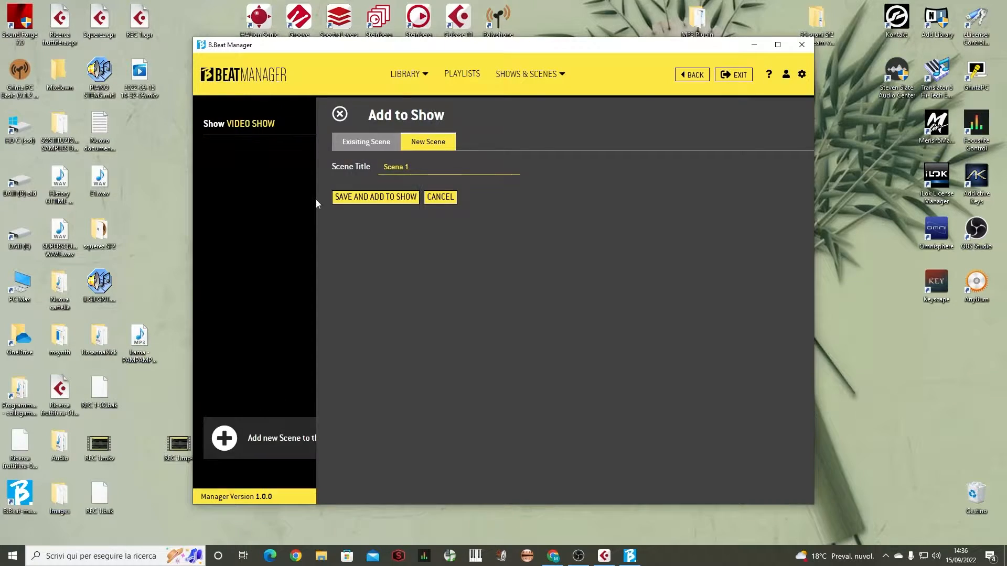
click(375, 198)
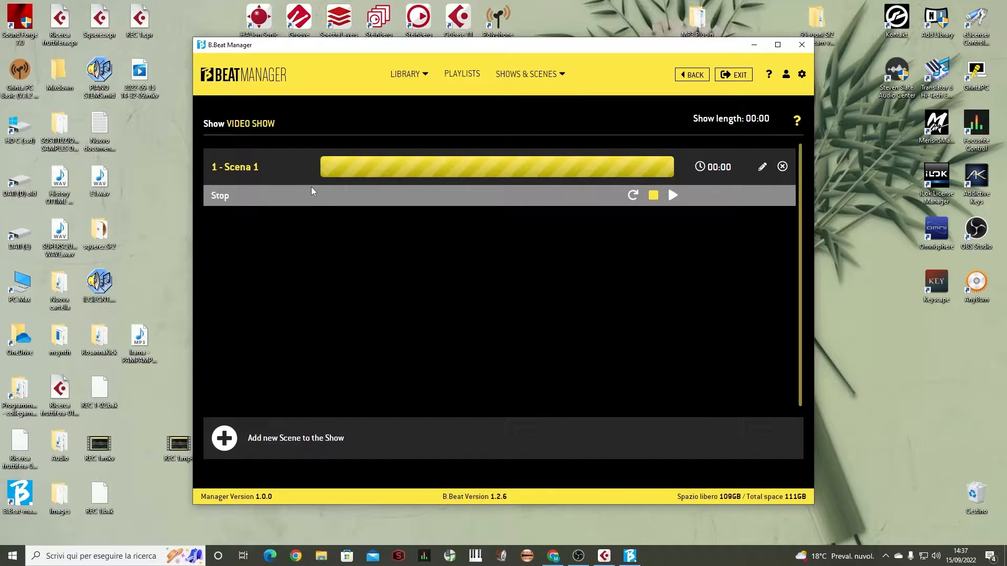
mouse_move(372, 172)
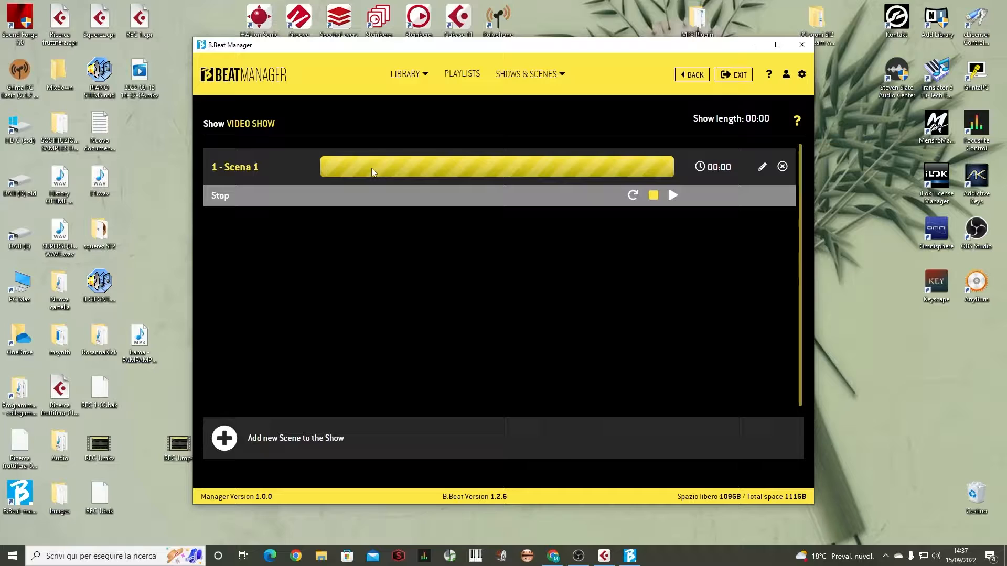
mouse_move(252, 168)
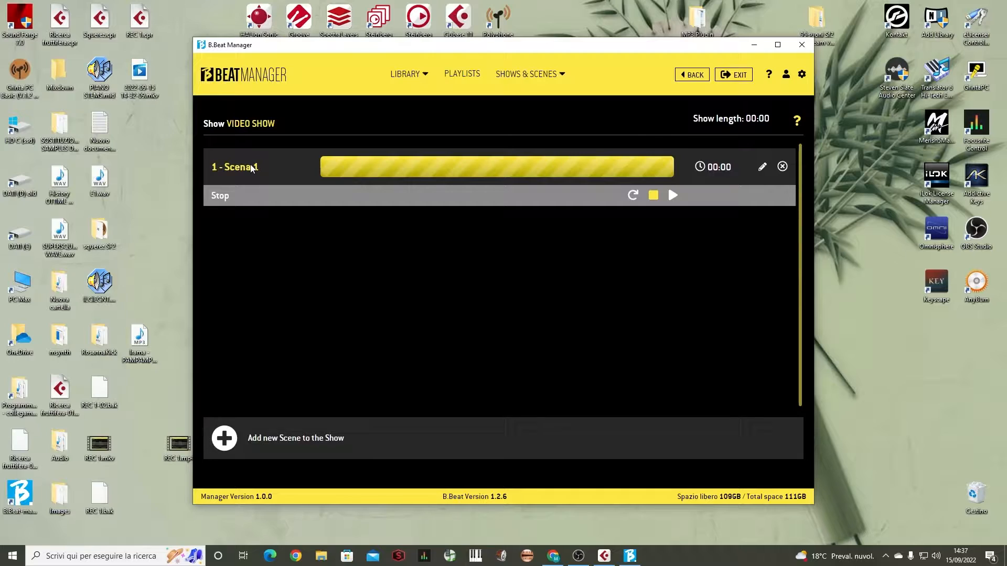
Open Scena 1 from the show's scene list for slot editing
click(241, 167)
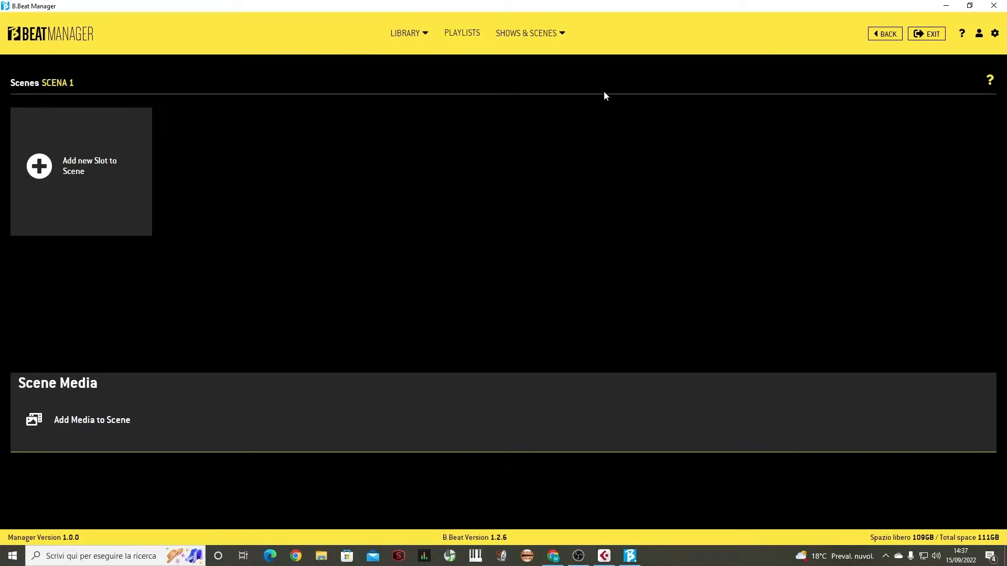
mouse_move(52, 207)
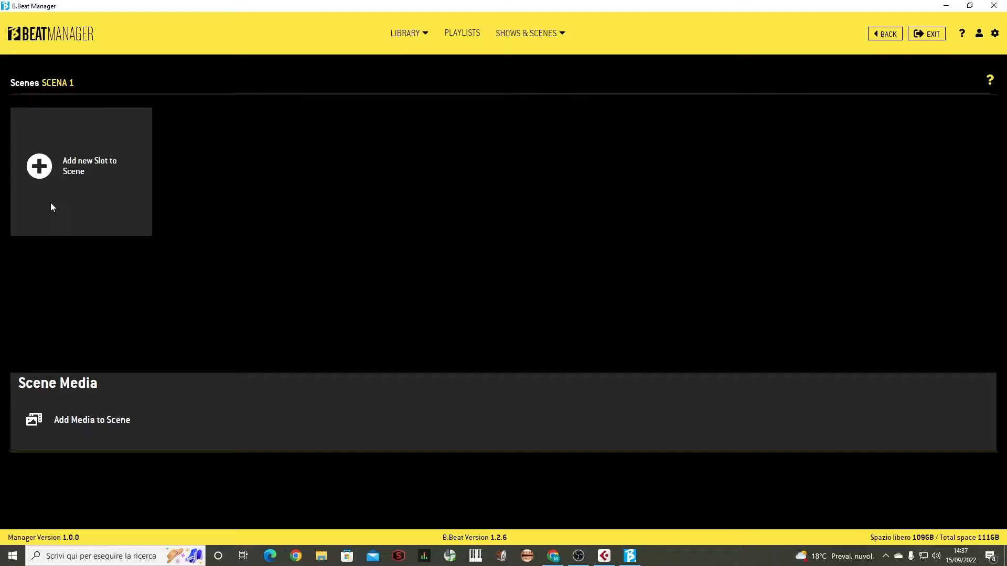
mouse_move(73, 269)
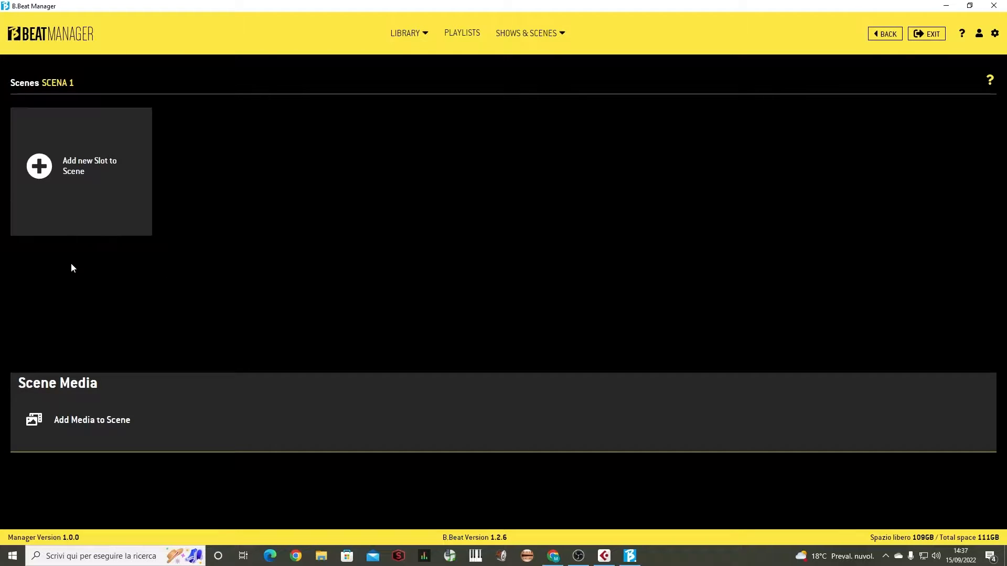
mouse_move(81, 265)
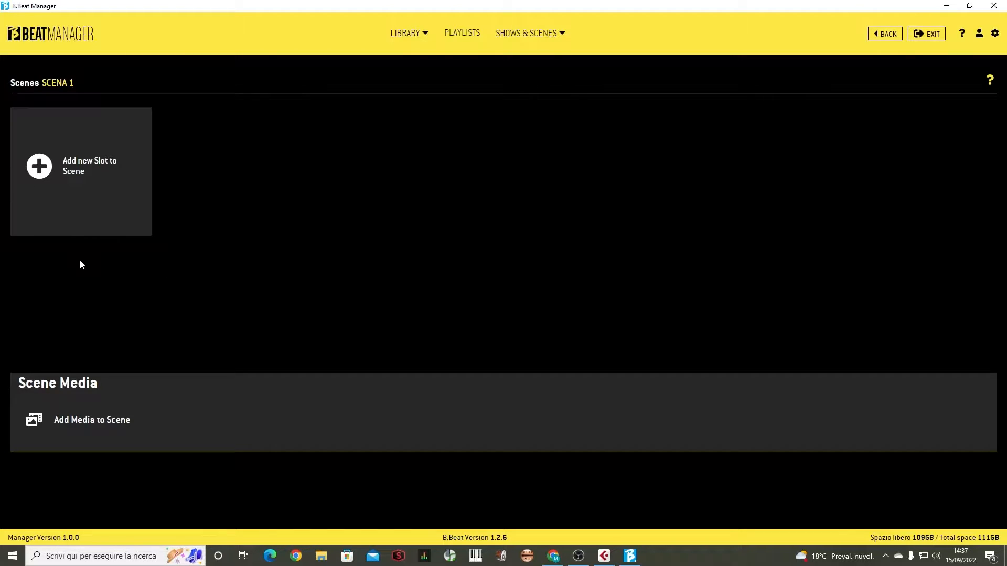
mouse_move(71, 287)
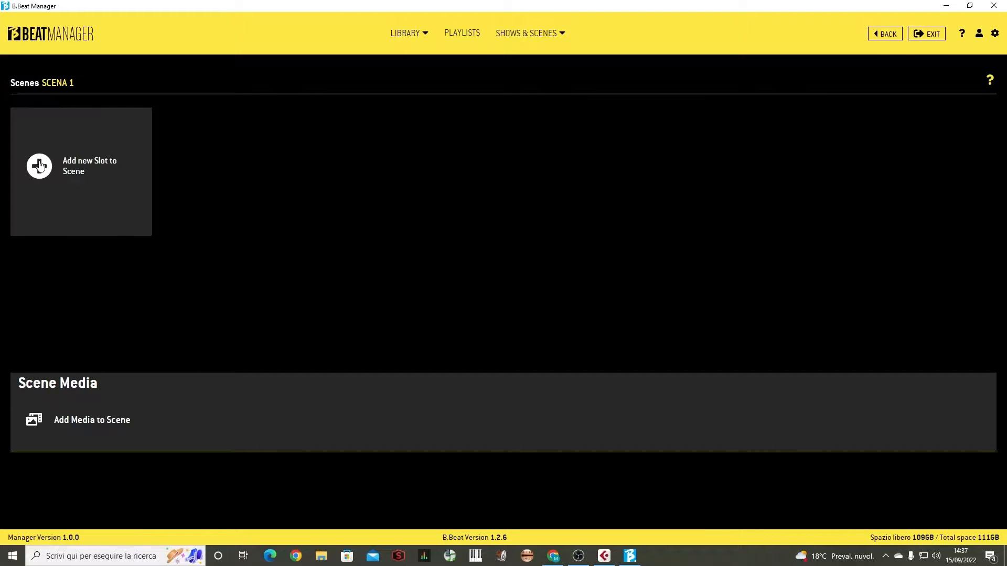
Add a new slot with the BLANCO - BLU CELESTE audio project to Scena 1
click(38, 166)
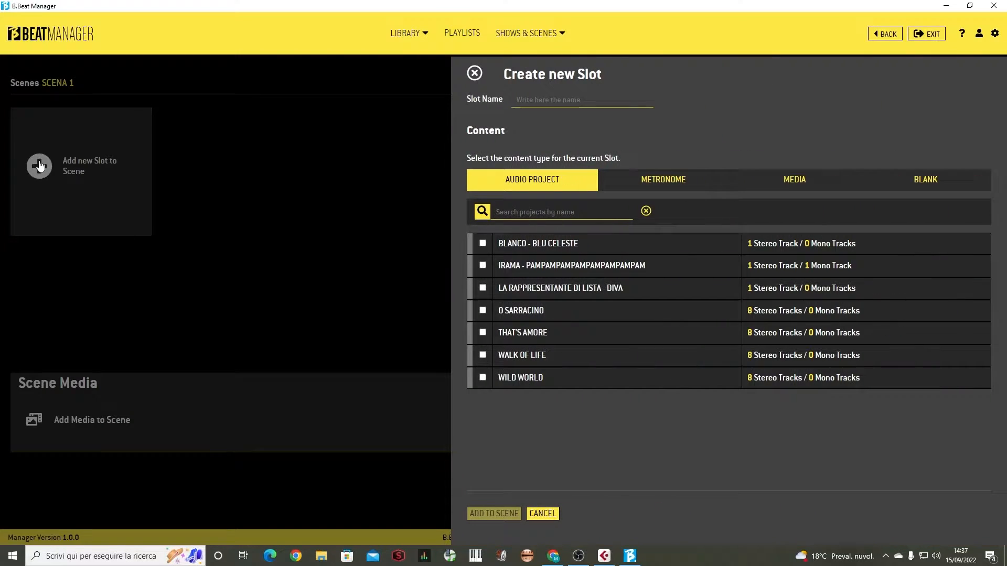
mouse_move(79, 253)
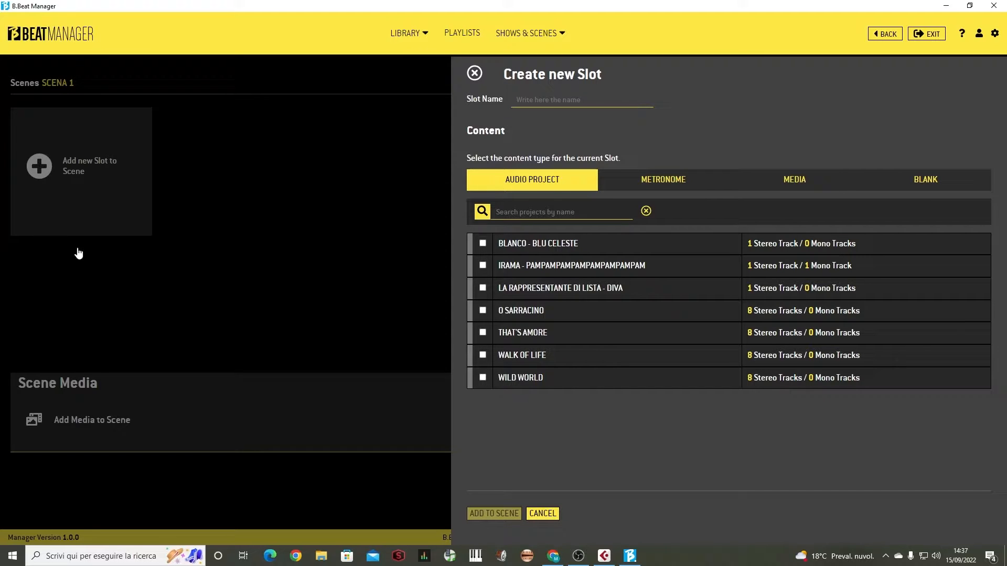
mouse_move(94, 274)
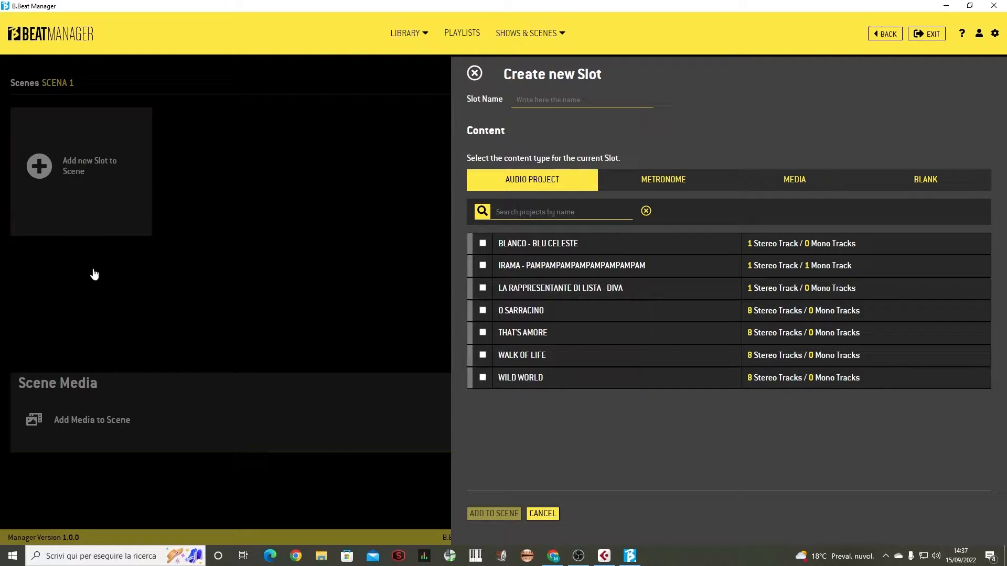
mouse_move(554, 259)
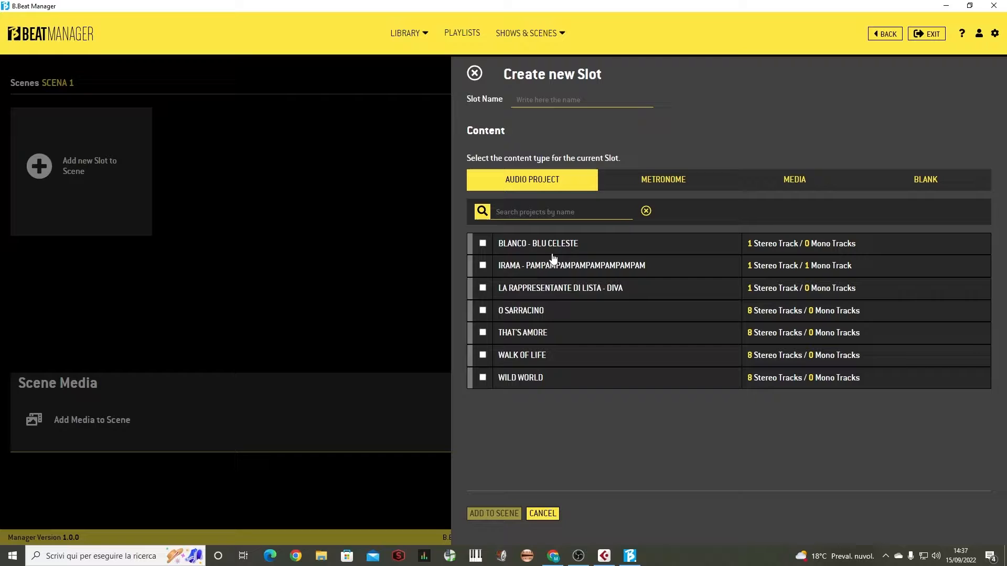
mouse_move(532, 238)
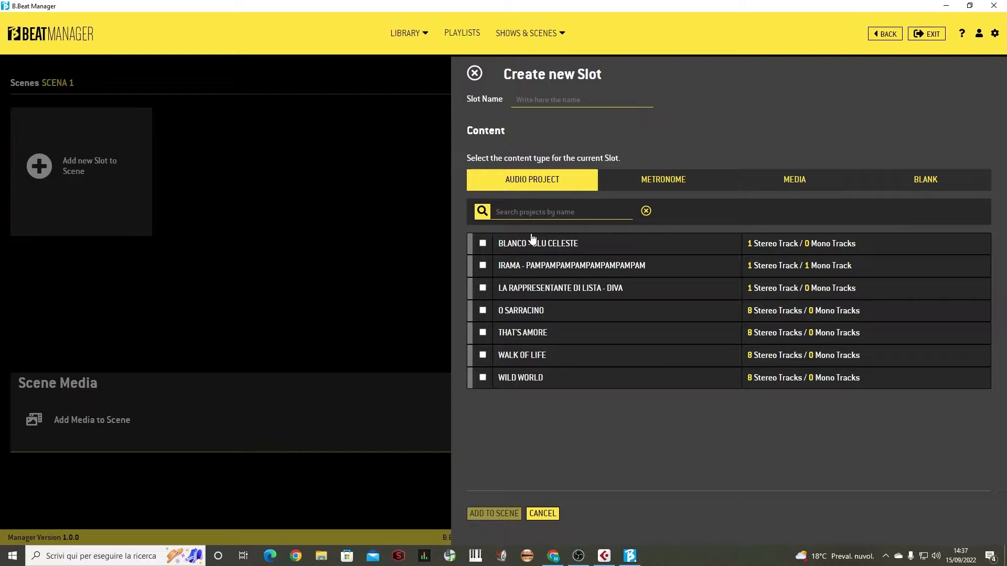
mouse_move(658, 178)
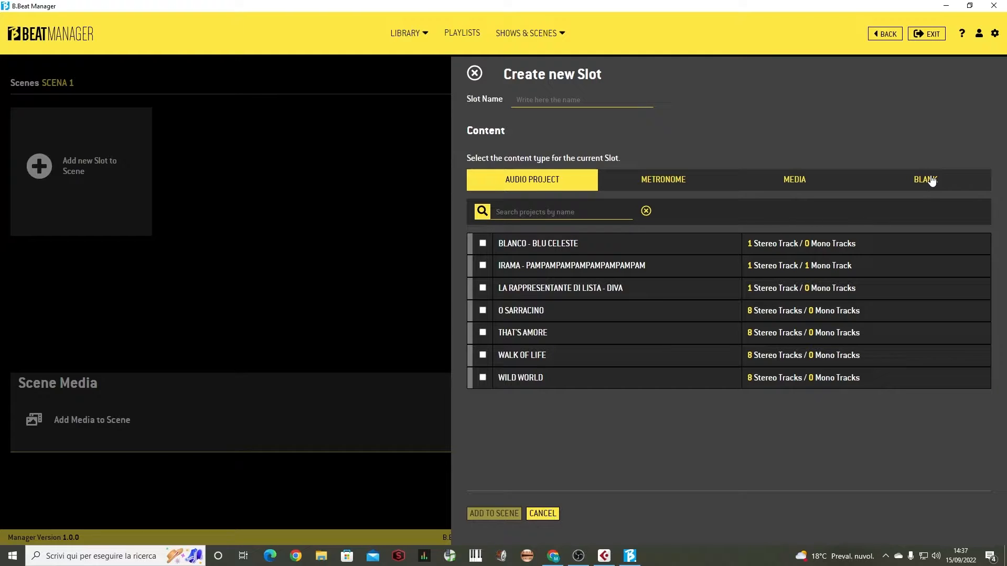
mouse_move(512, 250)
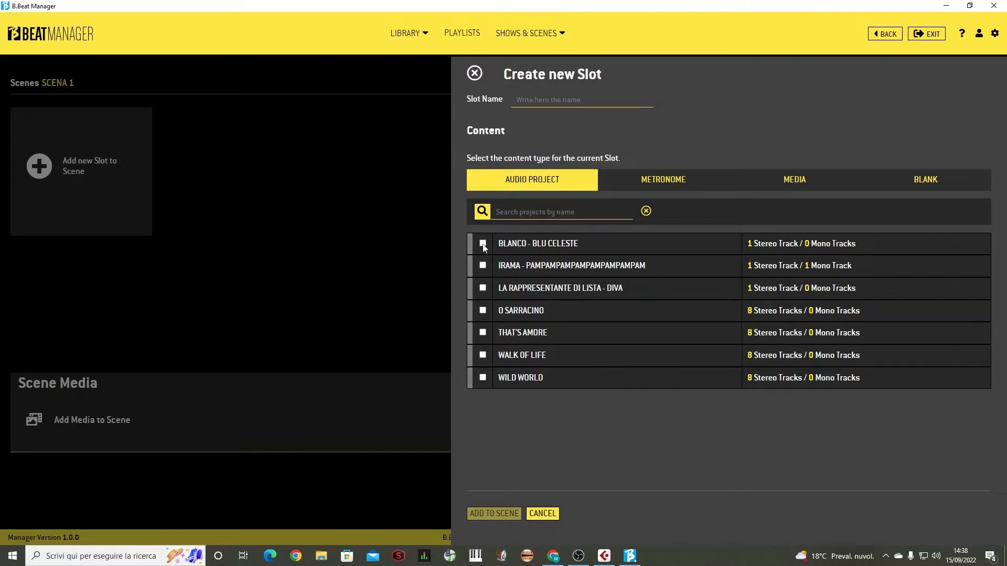
click(482, 244)
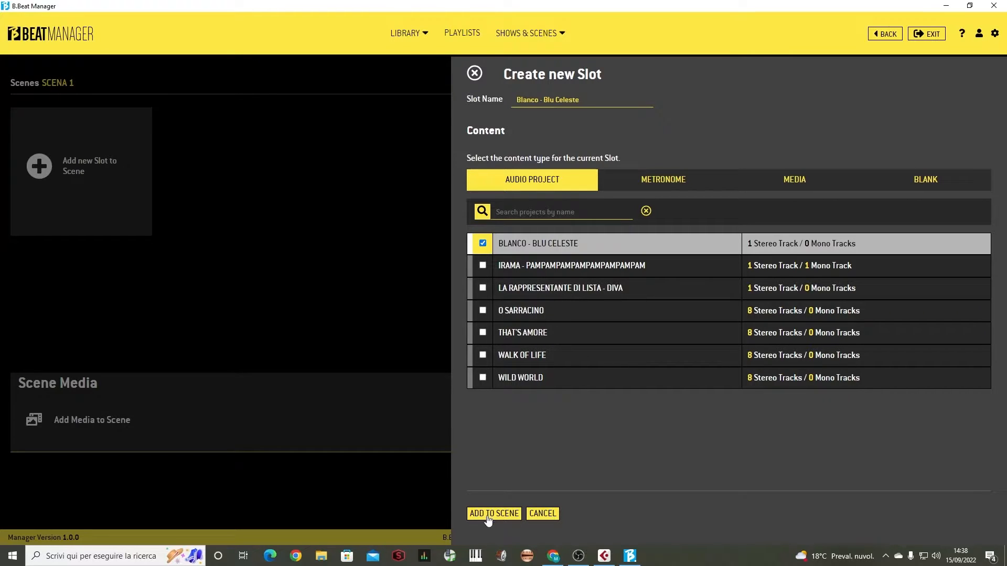
click(493, 514)
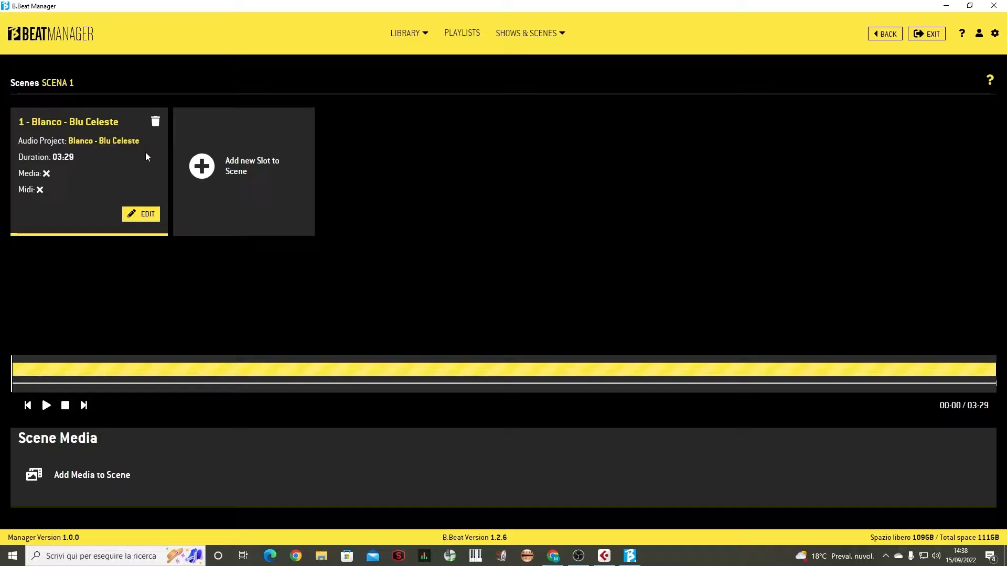
mouse_move(74, 170)
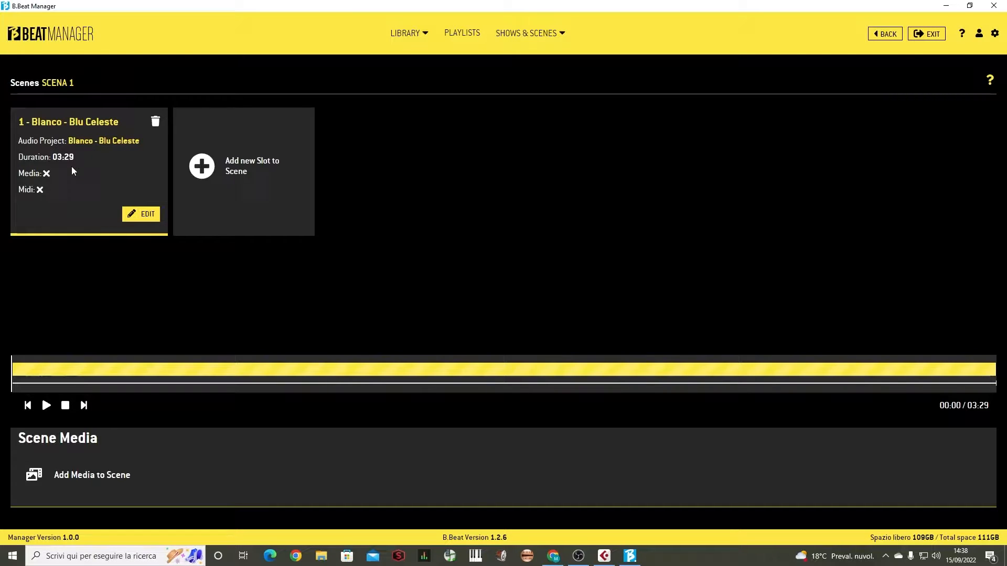
mouse_move(72, 163)
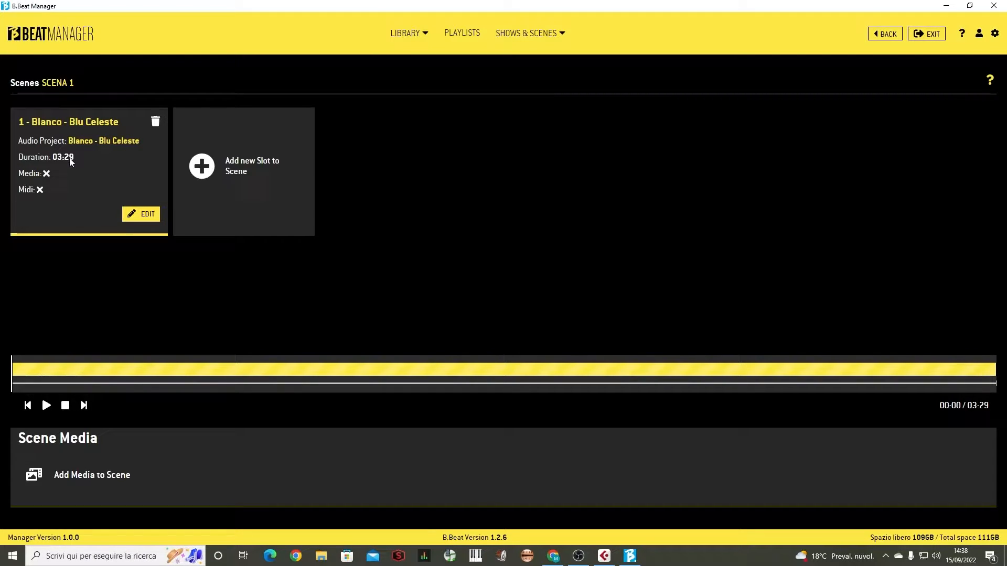
mouse_move(198, 184)
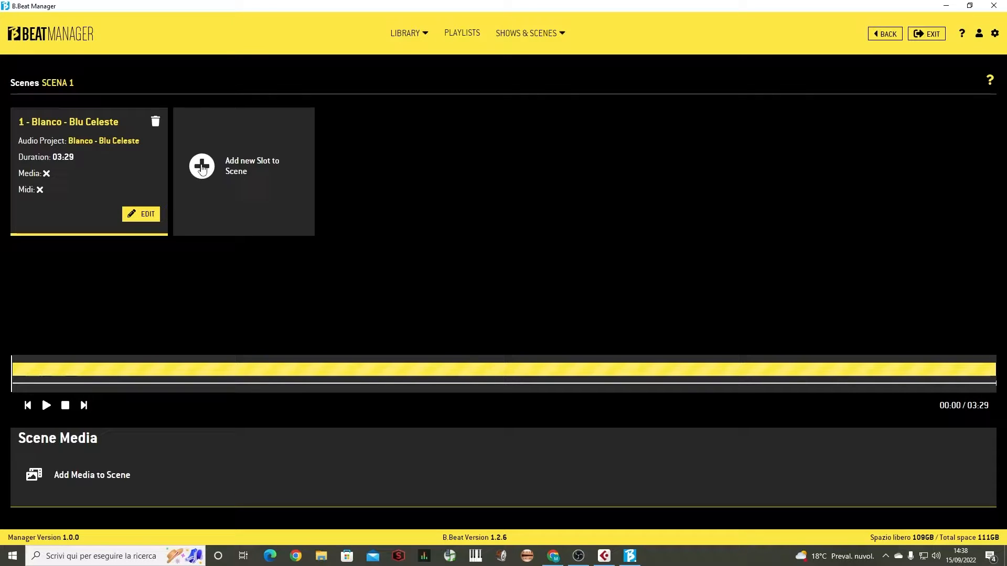
Add a Metronome slot at 120 bpm lasting 1:00 to Scena 1
click(202, 166)
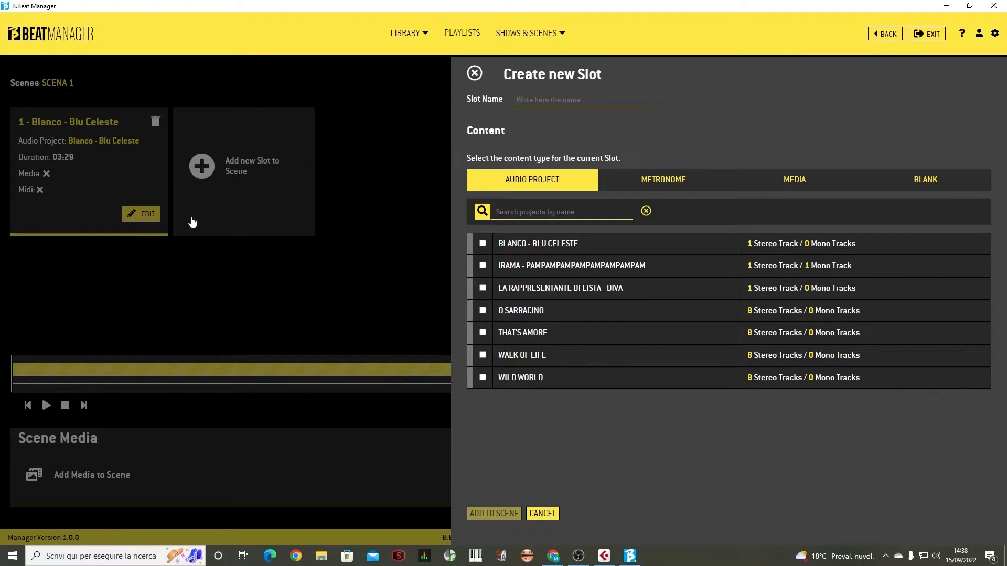
mouse_move(726, 239)
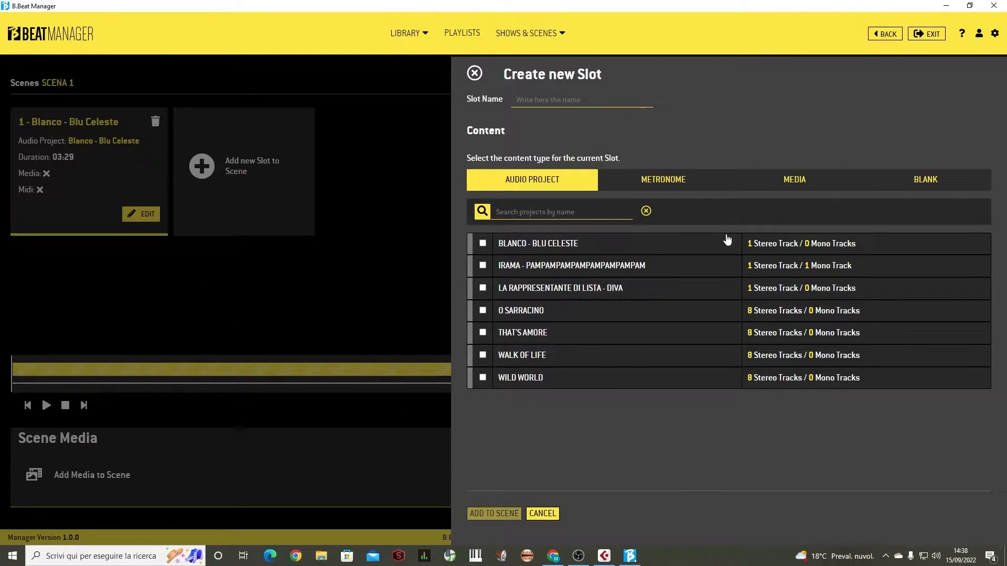
click(663, 180)
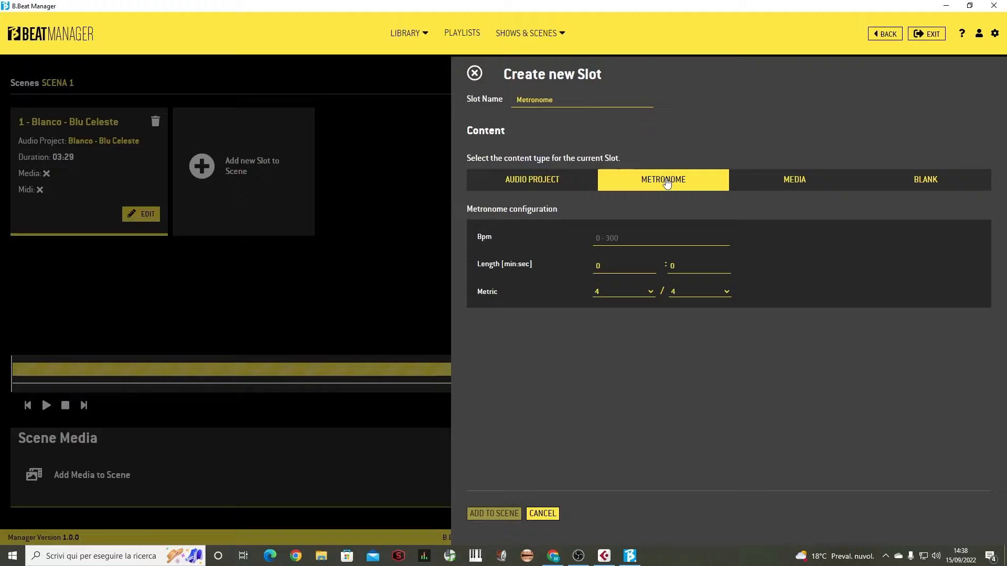
click(660, 237)
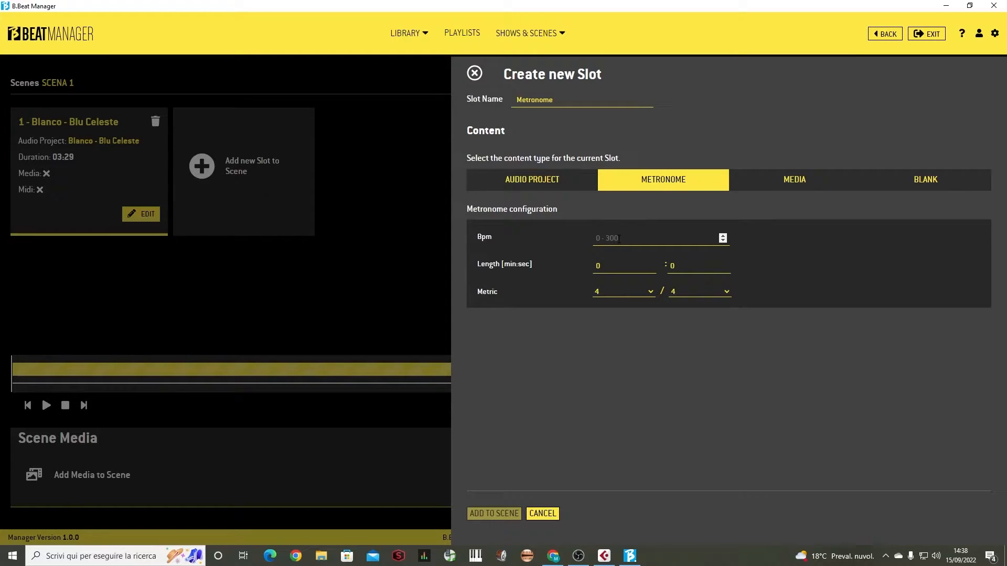
text(120)
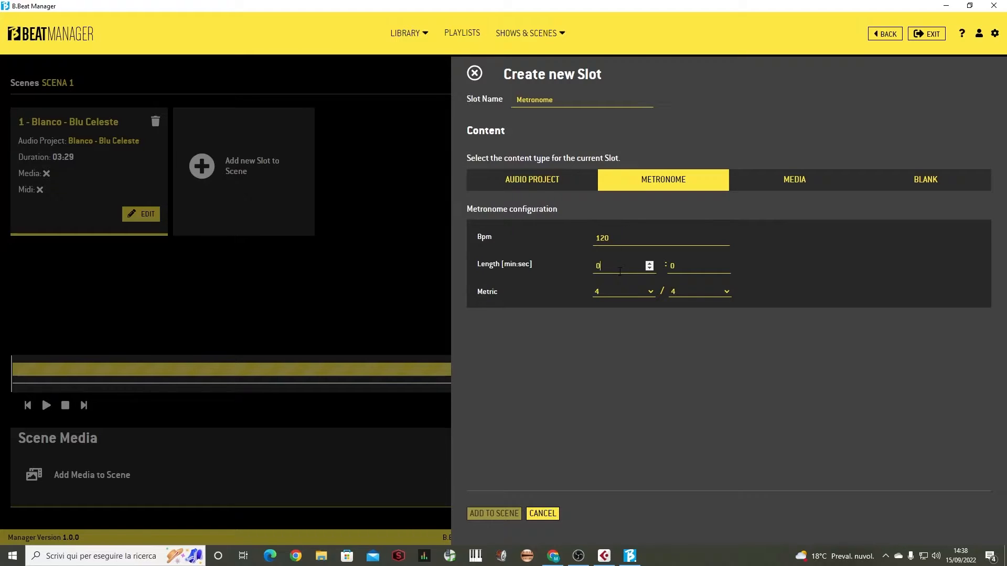
text(1)
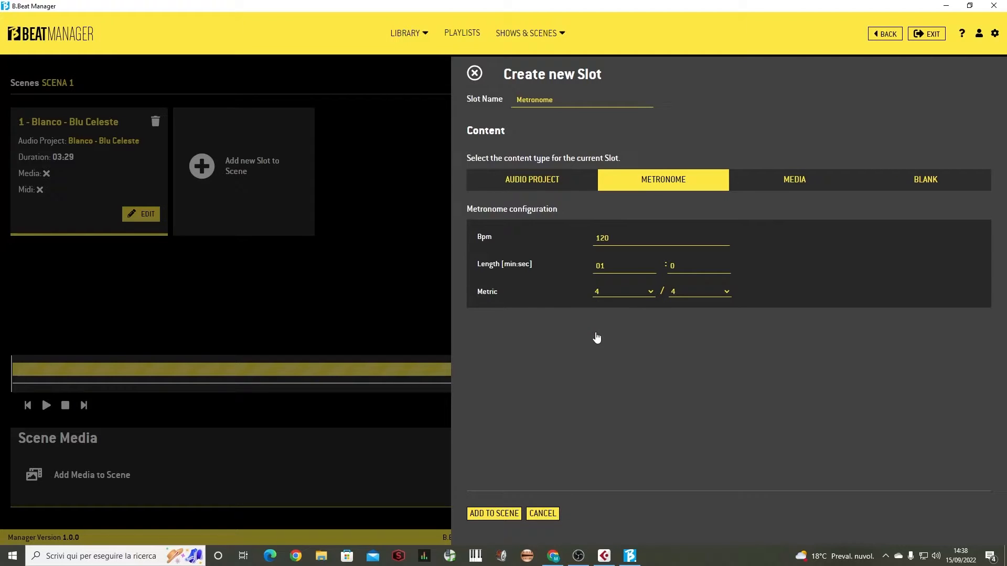
click(493, 514)
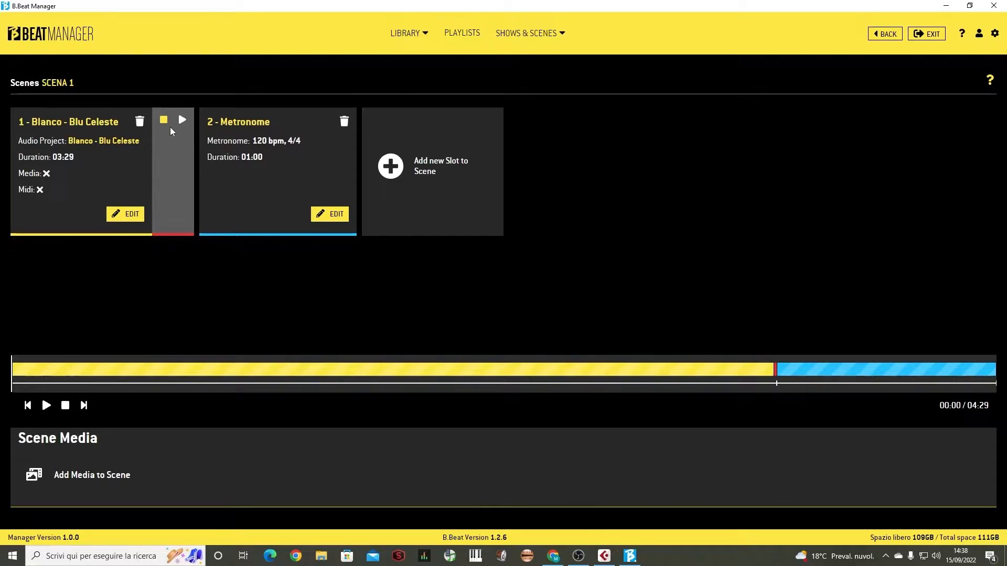
mouse_move(108, 181)
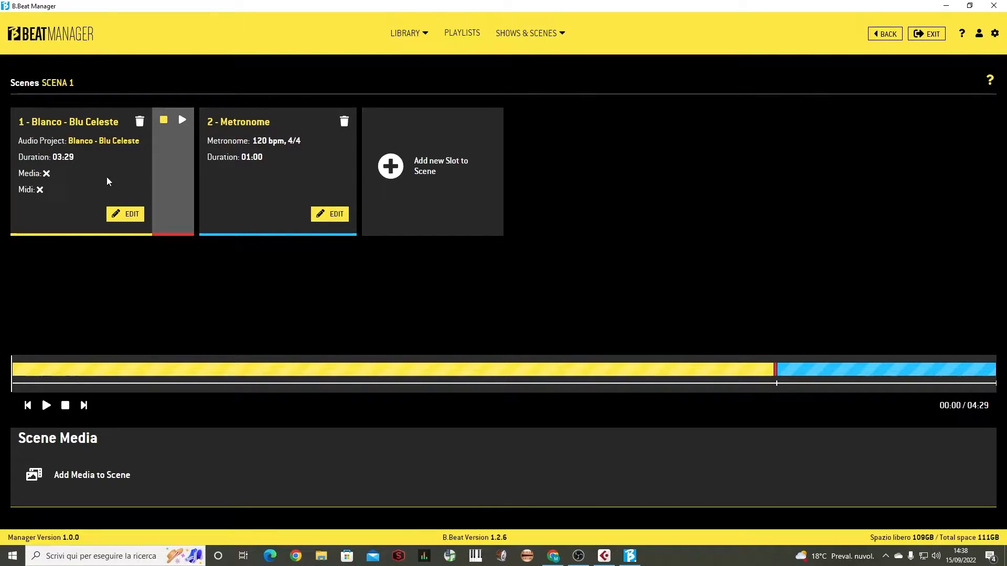
mouse_move(151, 174)
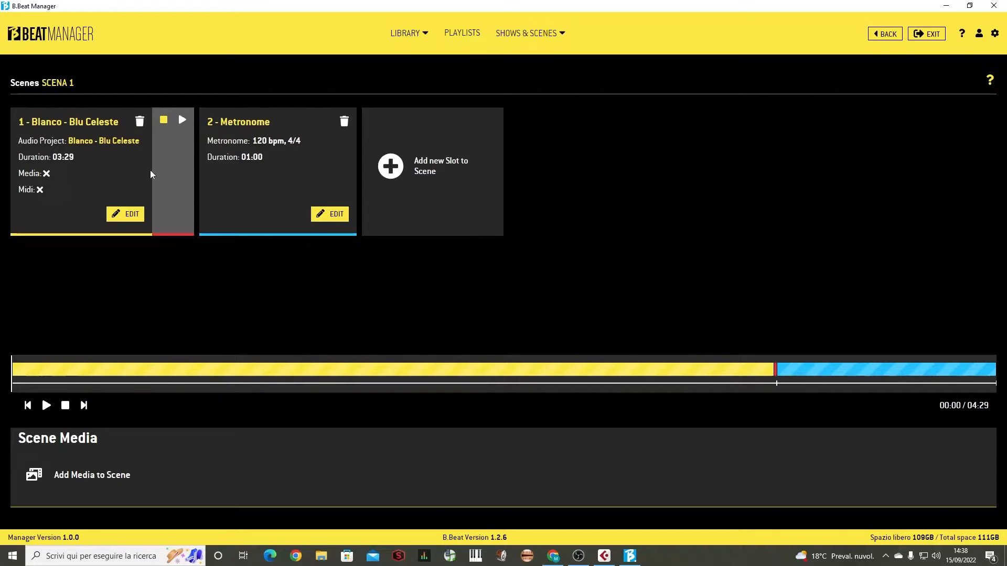
mouse_move(170, 127)
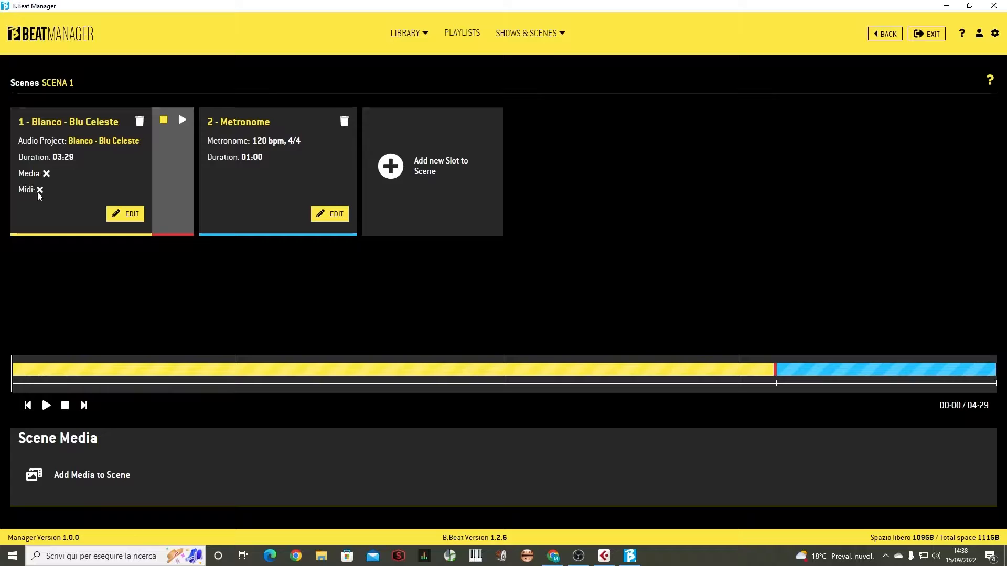
mouse_move(59, 186)
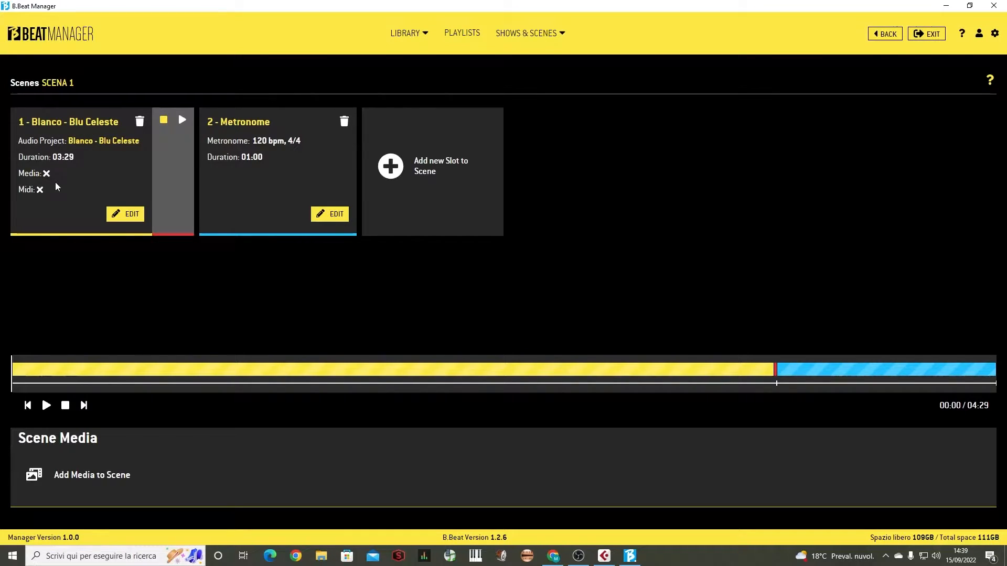
mouse_move(102, 130)
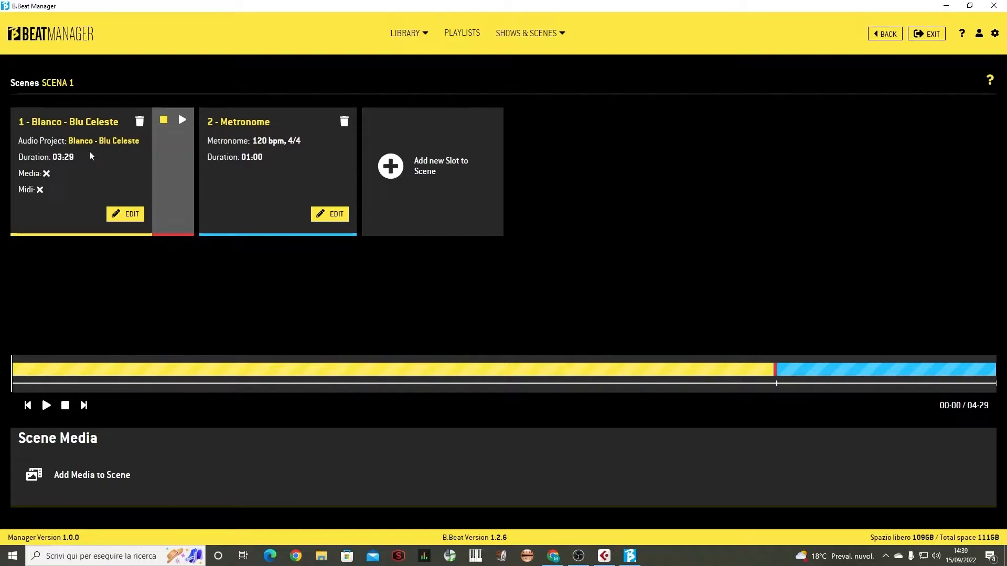
mouse_move(108, 184)
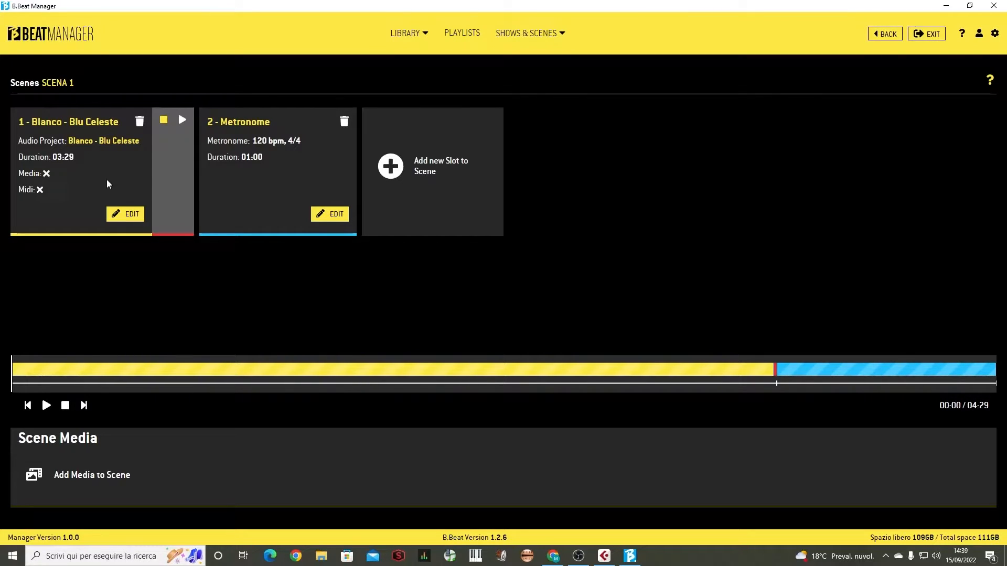
mouse_move(269, 212)
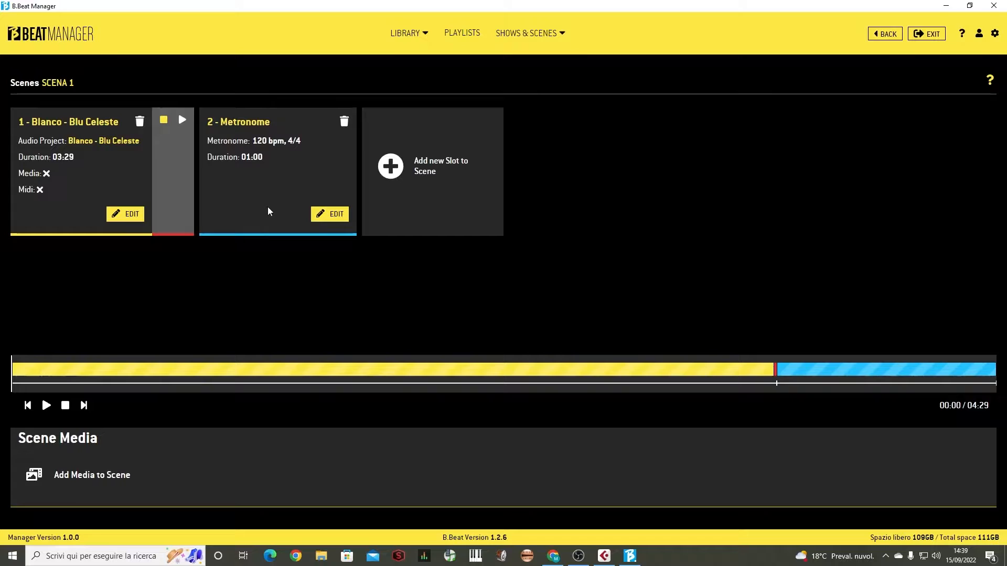
mouse_move(248, 195)
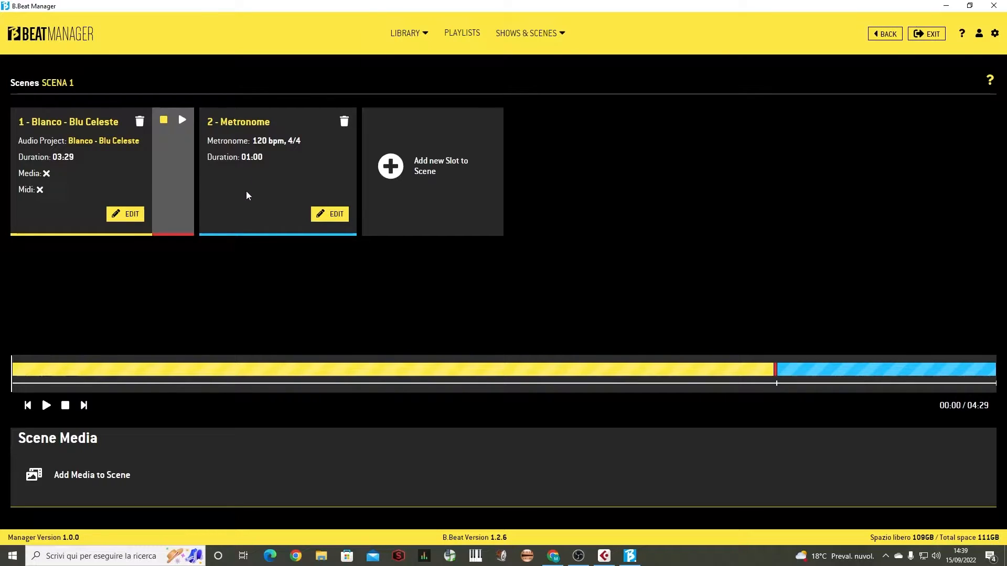
Start a new slot for Scena 1, showing the Create new Slot form
click(390, 166)
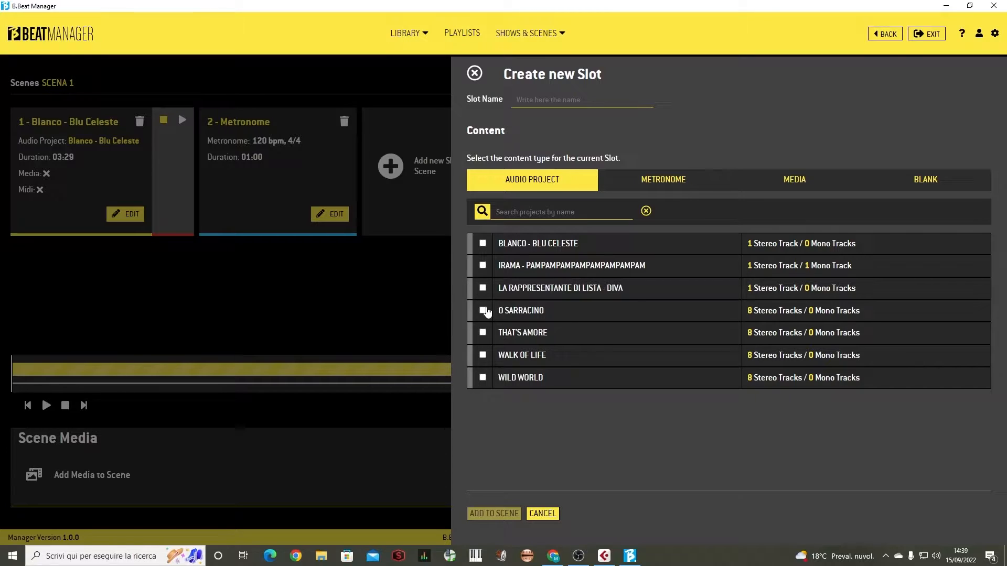
Select the O SARRACINO audio project and add it as Scena 1's third slot
click(483, 311)
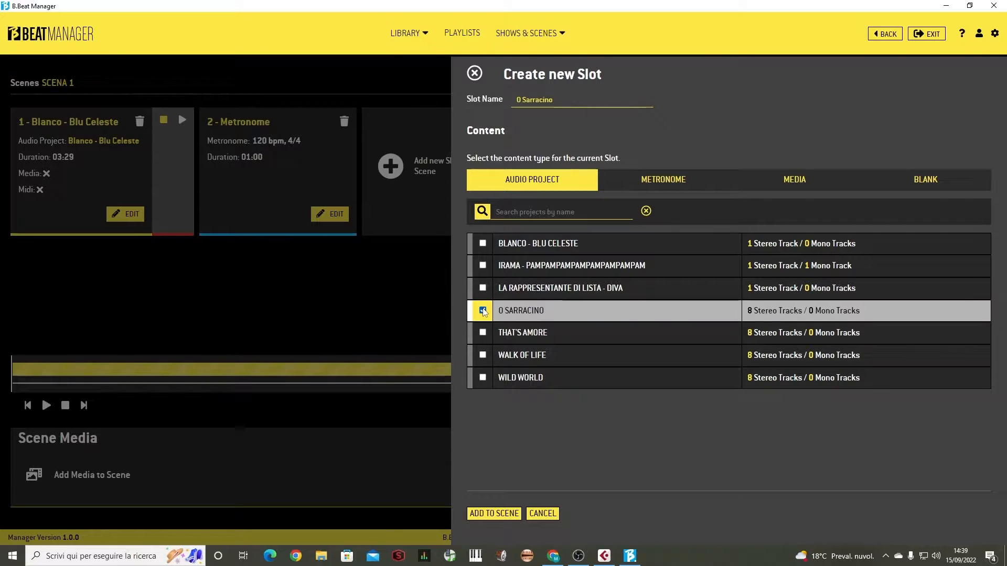
click(483, 310)
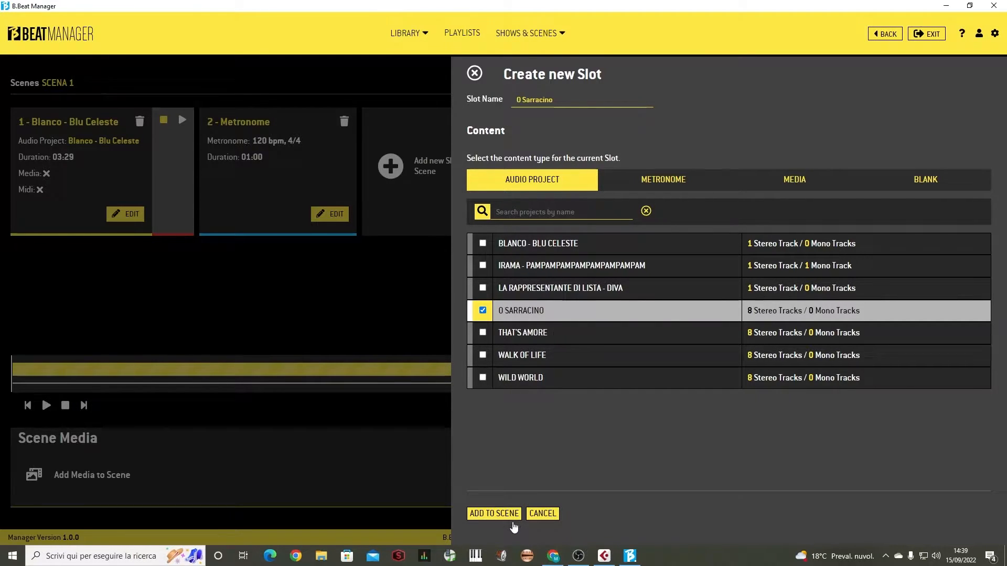
click(494, 514)
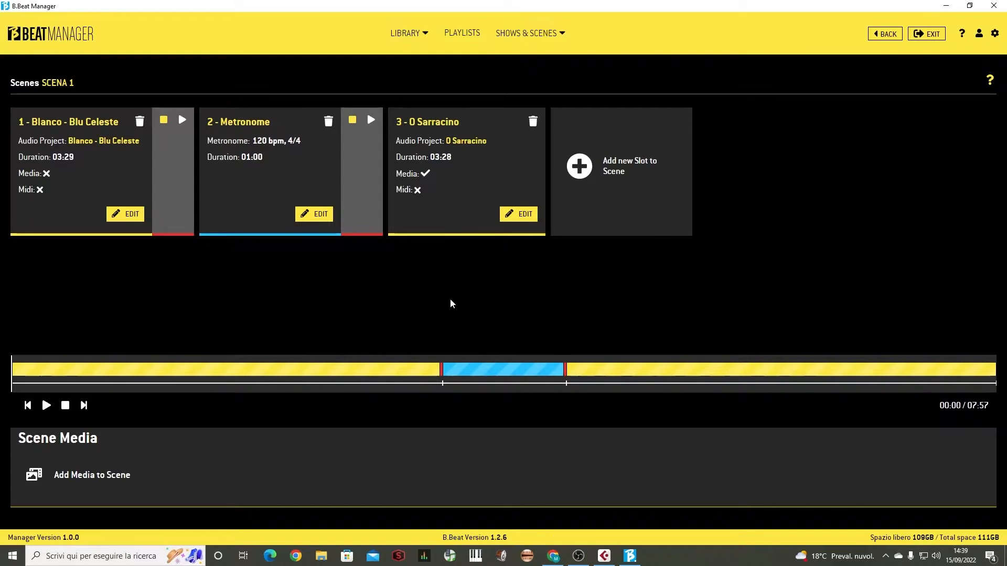
mouse_move(191, 163)
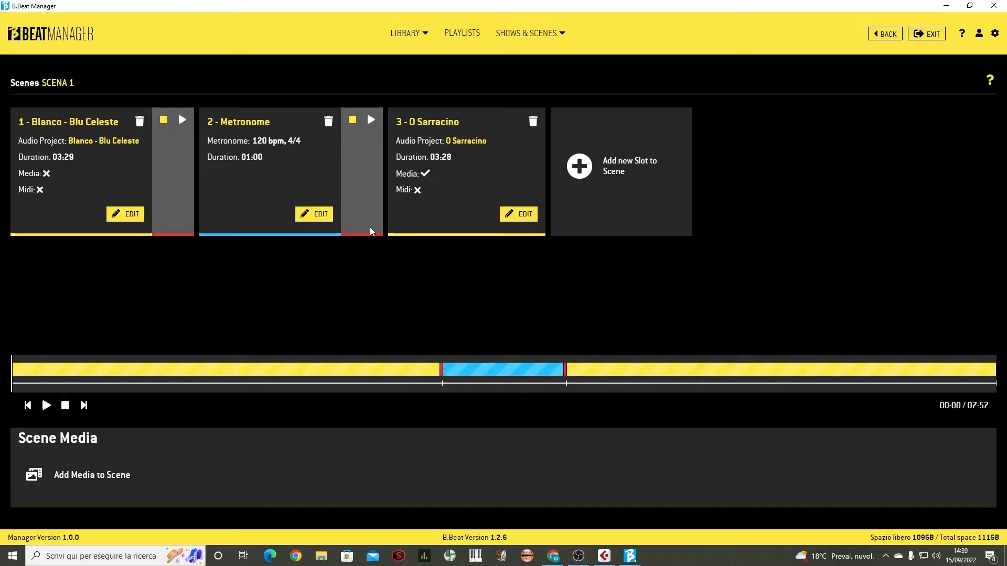
mouse_move(100, 177)
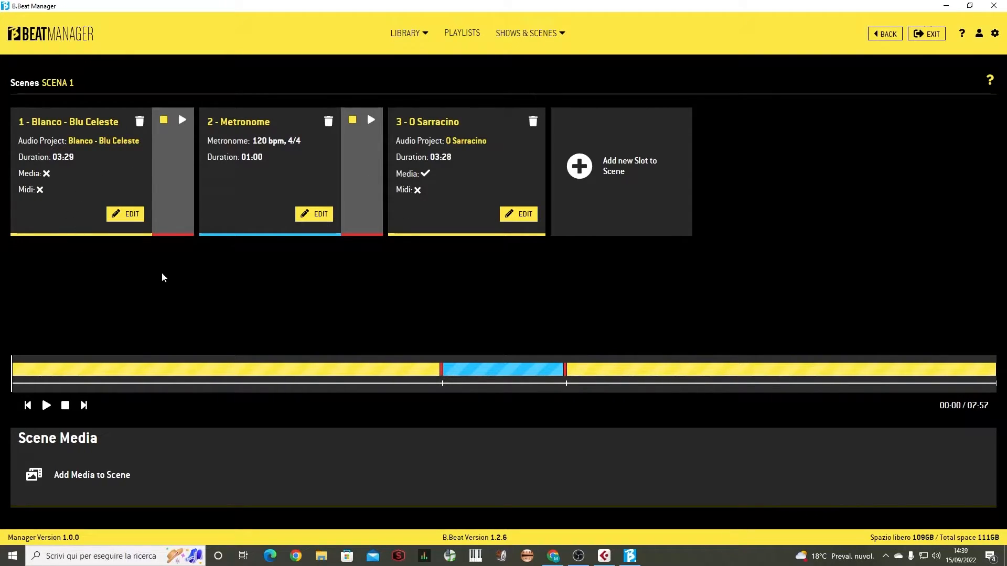
mouse_move(268, 176)
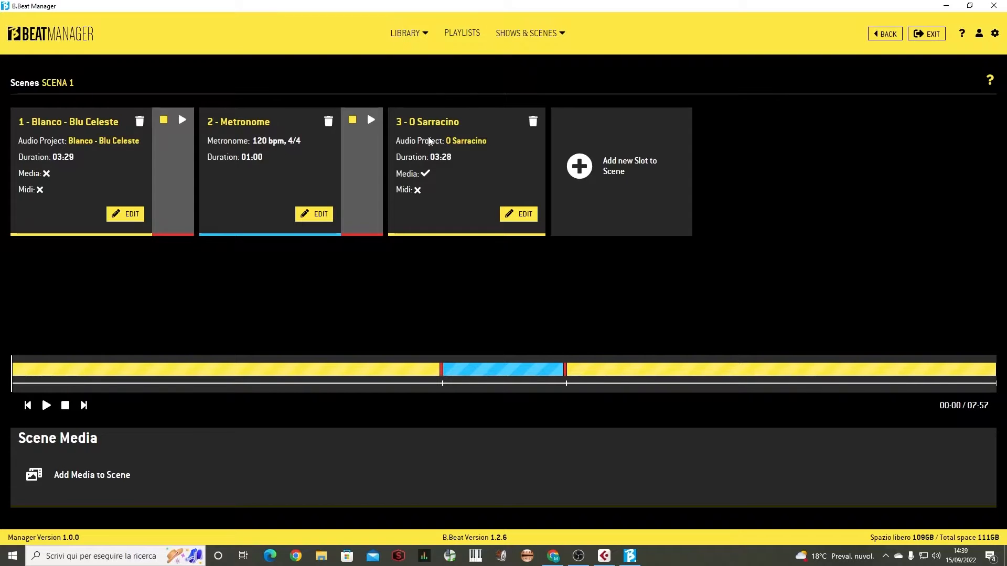
mouse_move(376, 137)
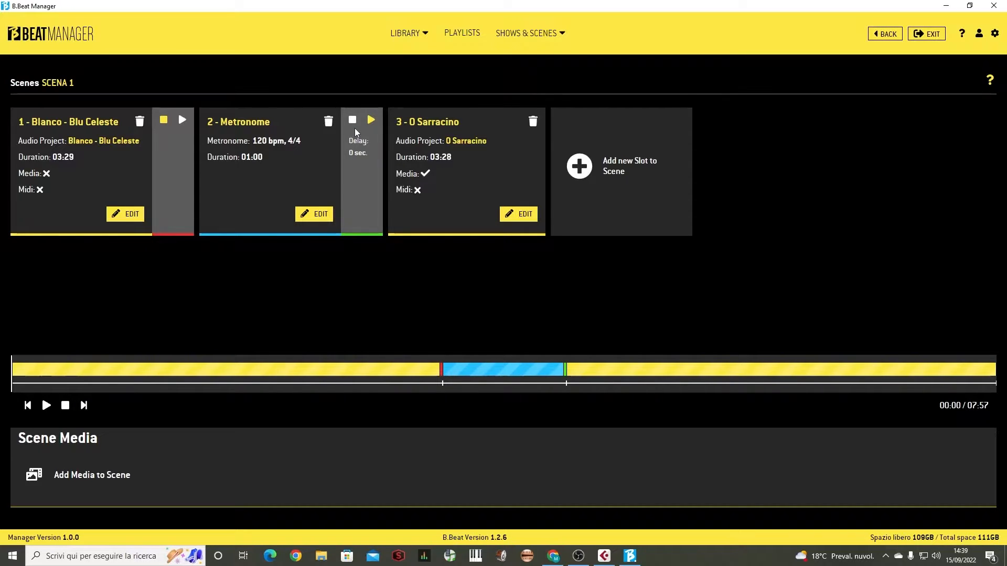
mouse_move(294, 138)
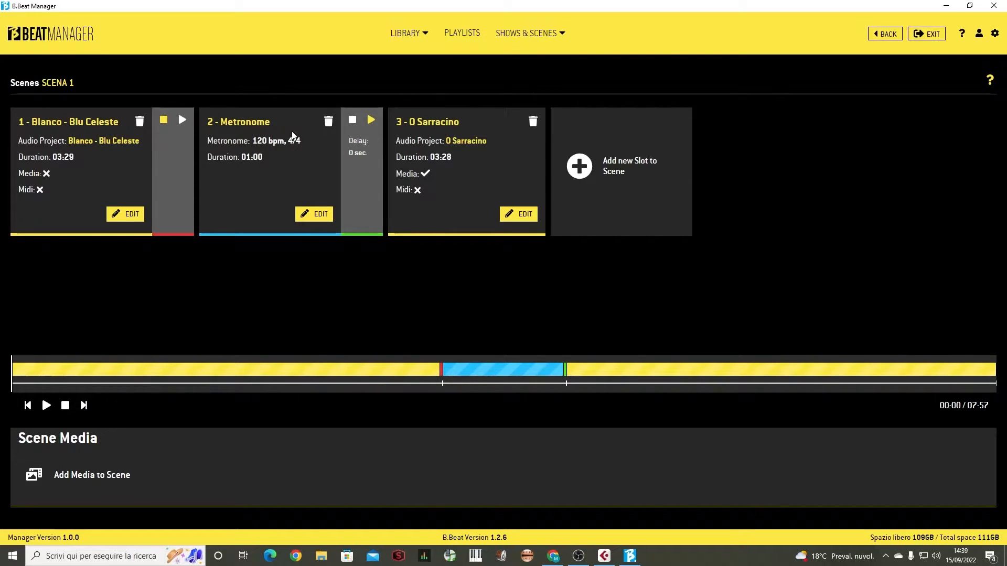
mouse_move(577, 196)
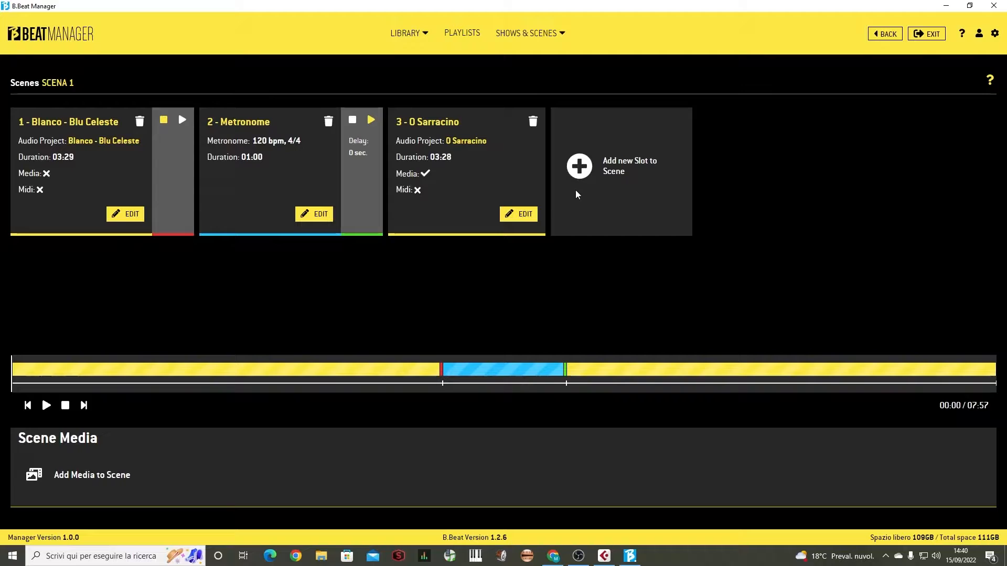
Add a blank slot 'Silence' lasting 02:00 to Scena 1
click(579, 166)
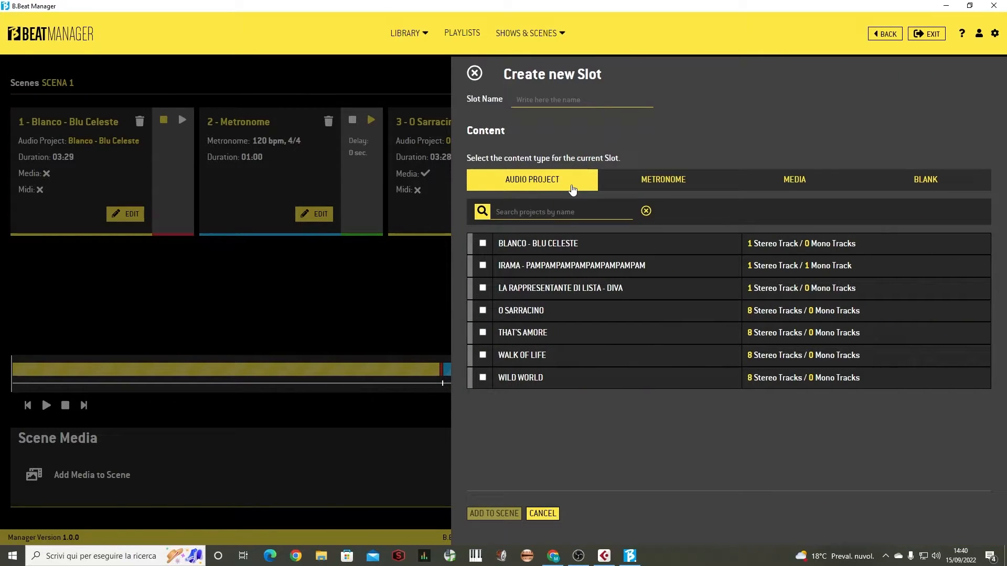
mouse_move(792, 186)
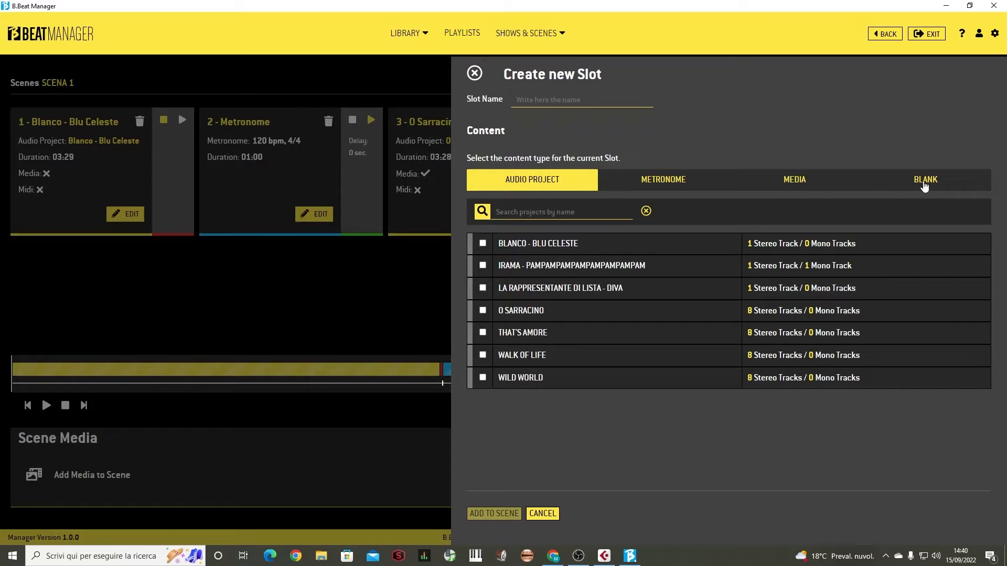
click(925, 180)
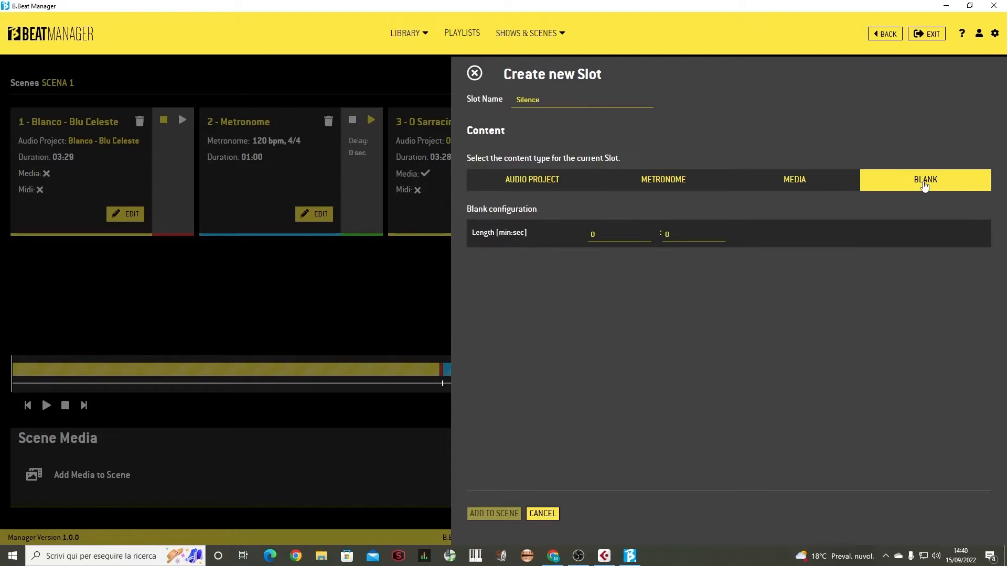
click(617, 234)
text(2)
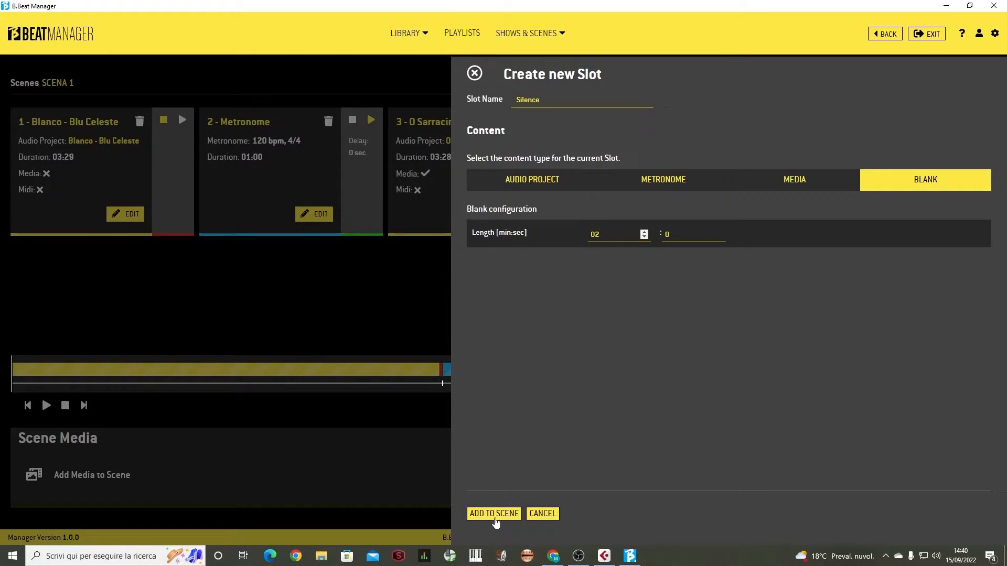
click(494, 514)
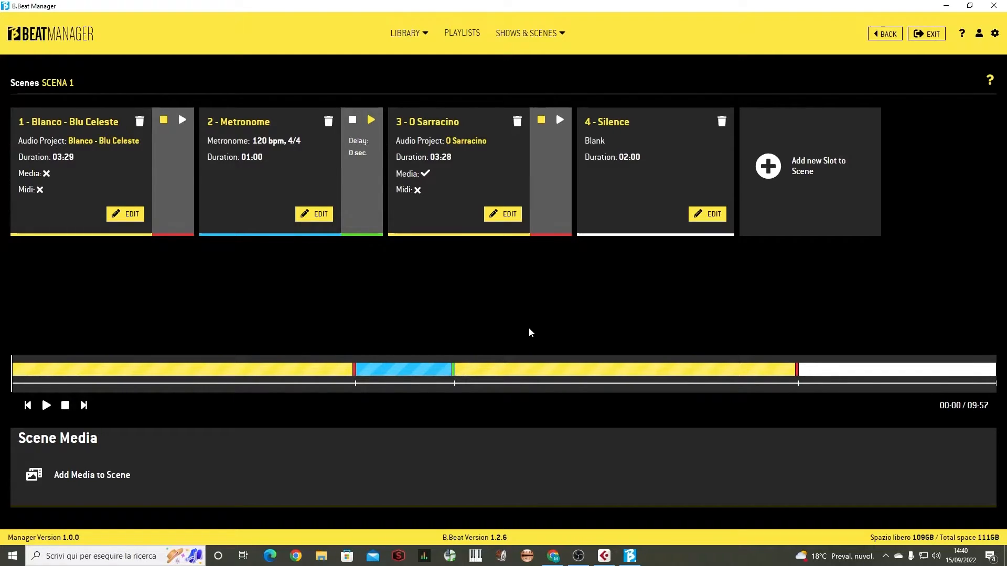
mouse_move(679, 289)
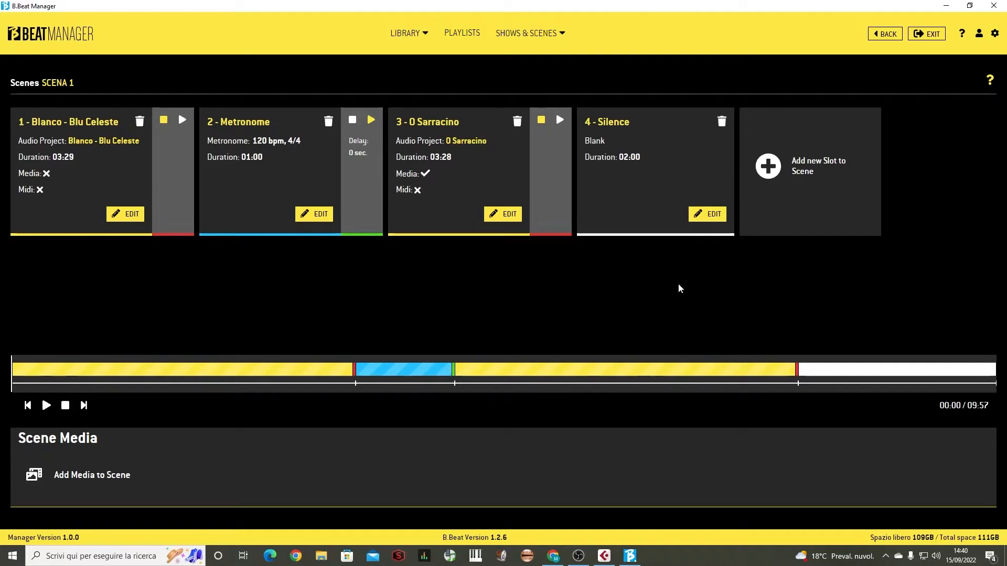
mouse_move(617, 144)
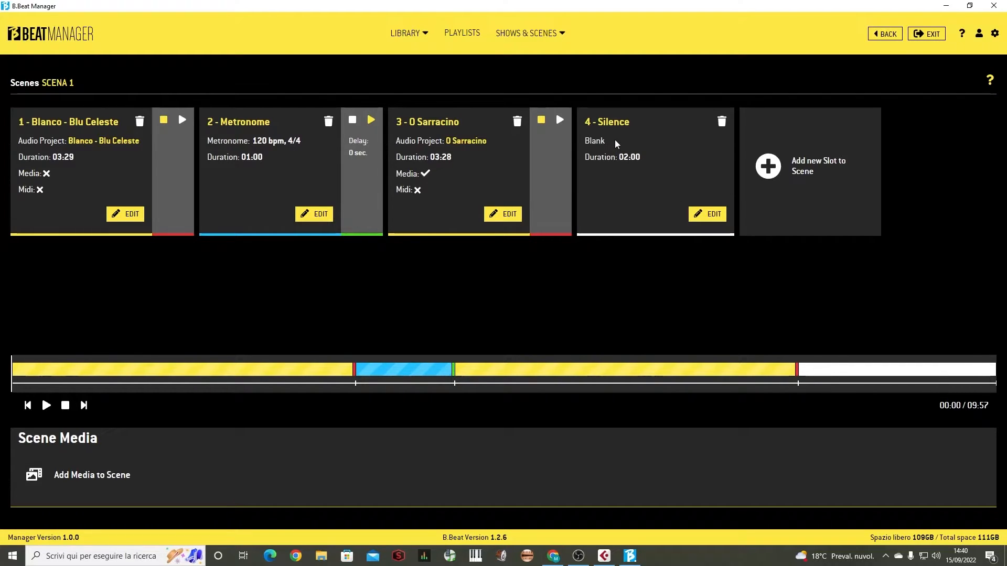
mouse_move(631, 163)
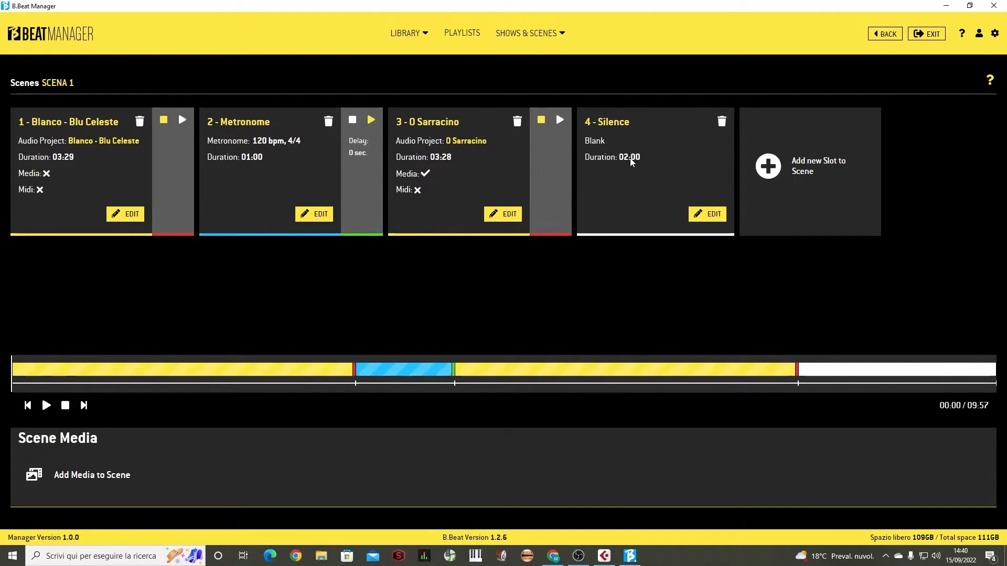